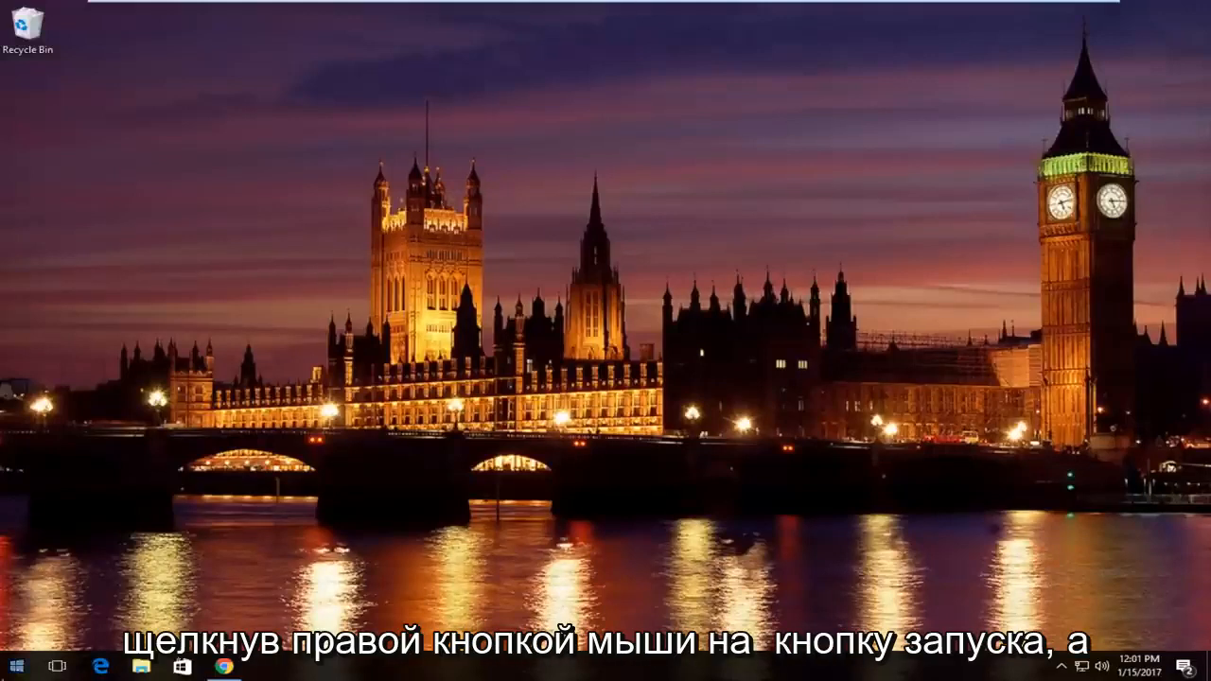
# Launch an administrator Command Prompt from the Start right-click menu and approve UAC
pyautogui.rightClick(15, 665)
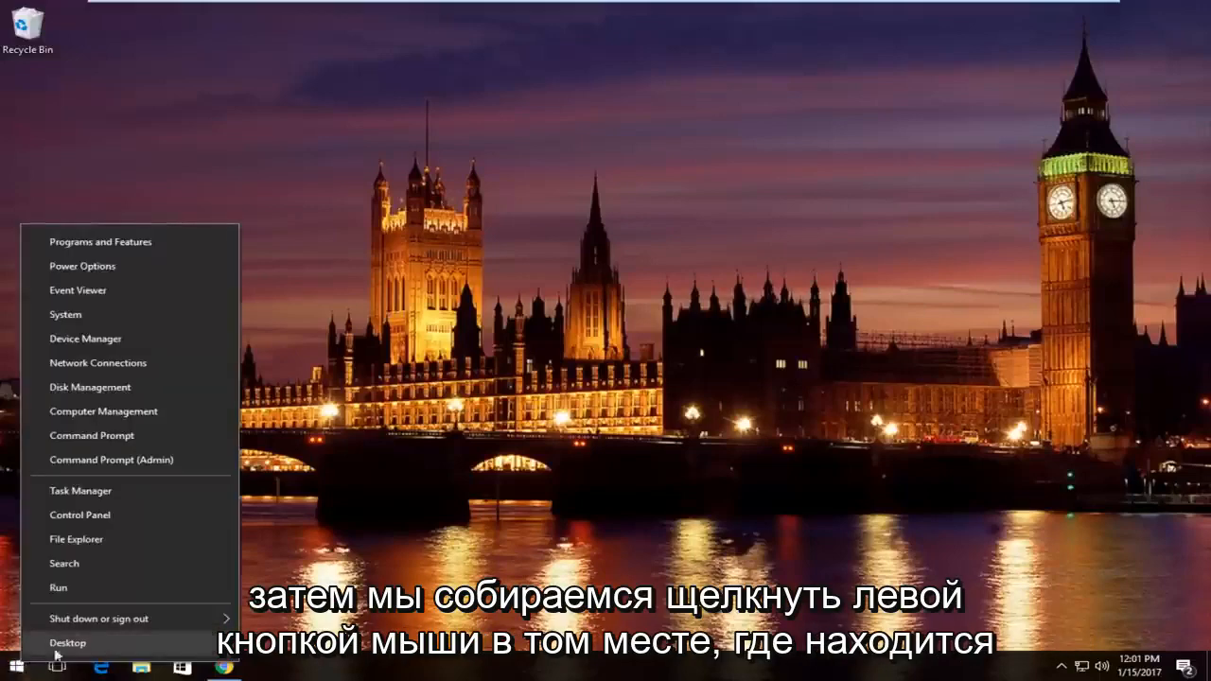
pyautogui.moveTo(110, 460)
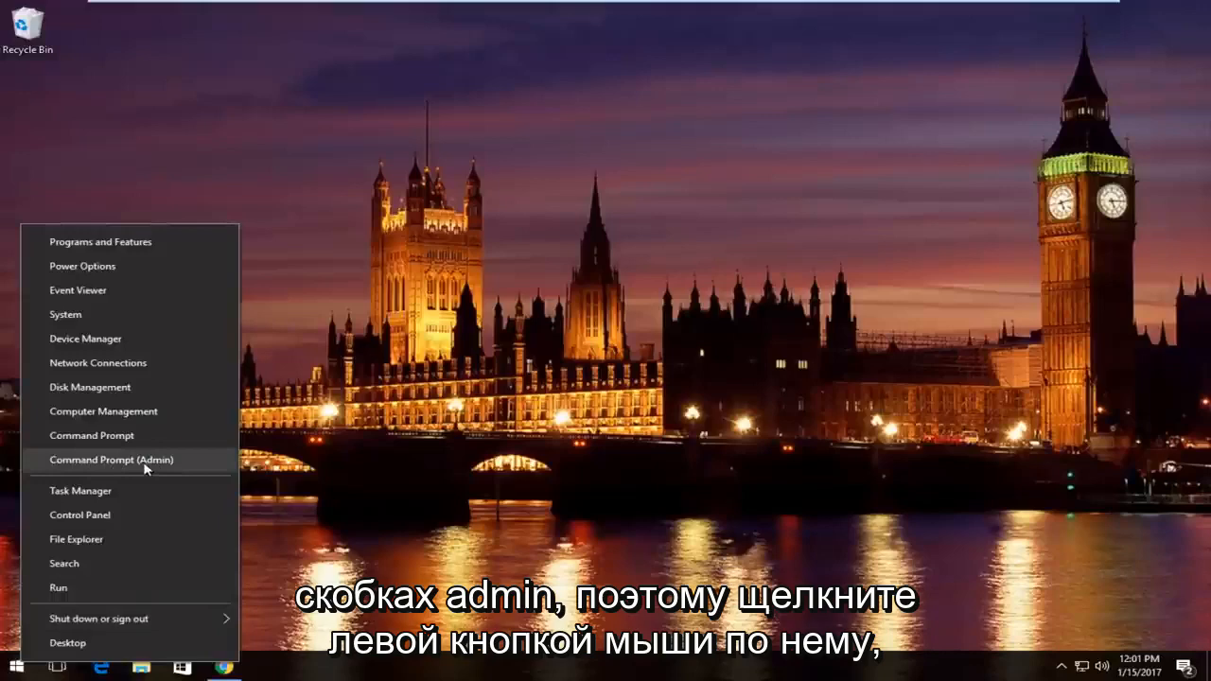
pyautogui.click(111, 460)
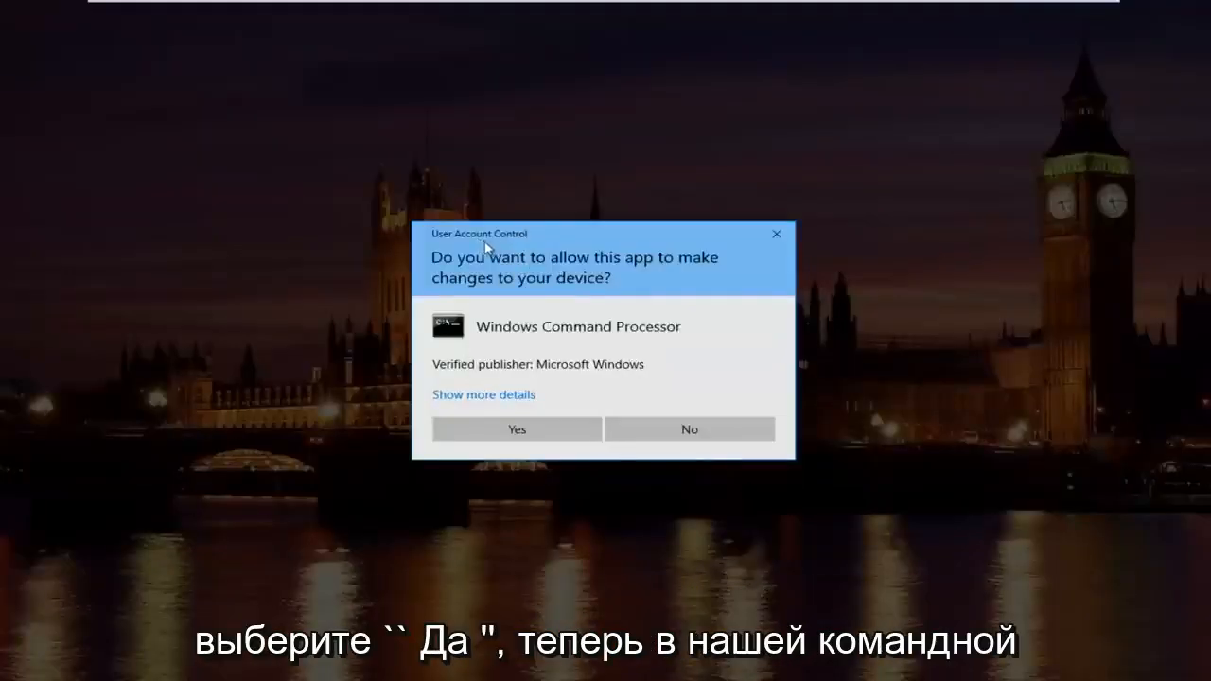
pyautogui.click(516, 428)
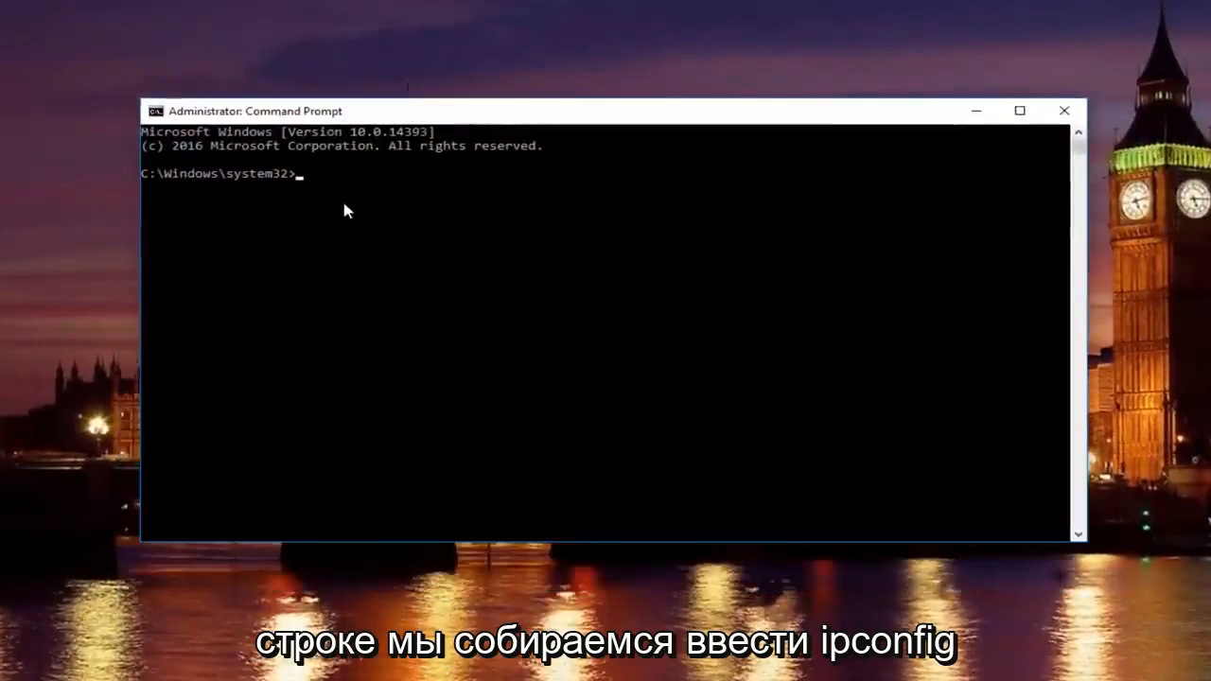
# Release the IP lease with ipconfig /release and list the full adapter configuration with ipconfig /all
pyautogui.write('ipconfig /r')
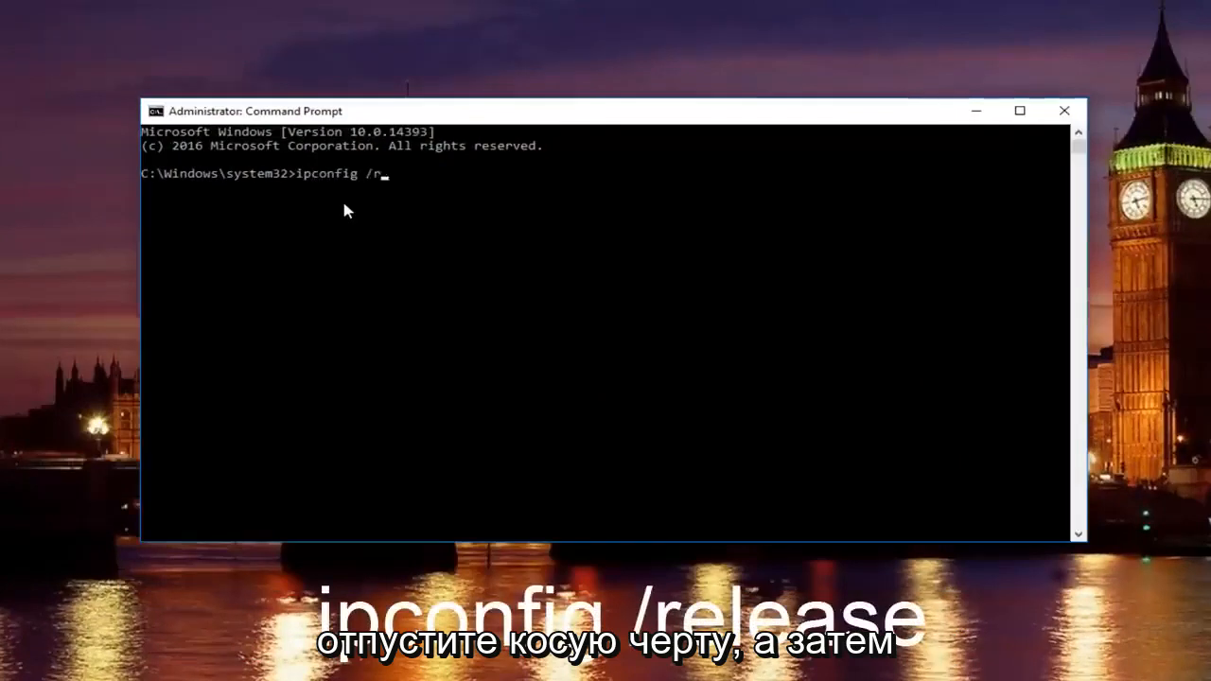
pyautogui.write('elease')
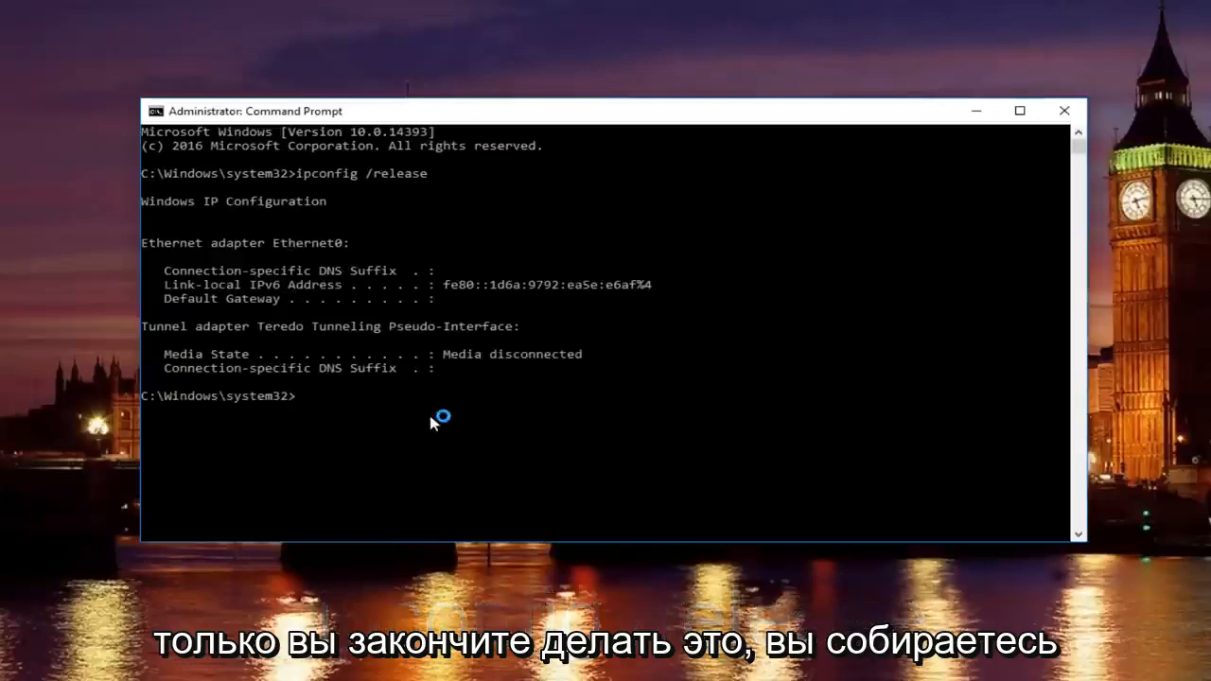
pyautogui.write('ipconfig /')
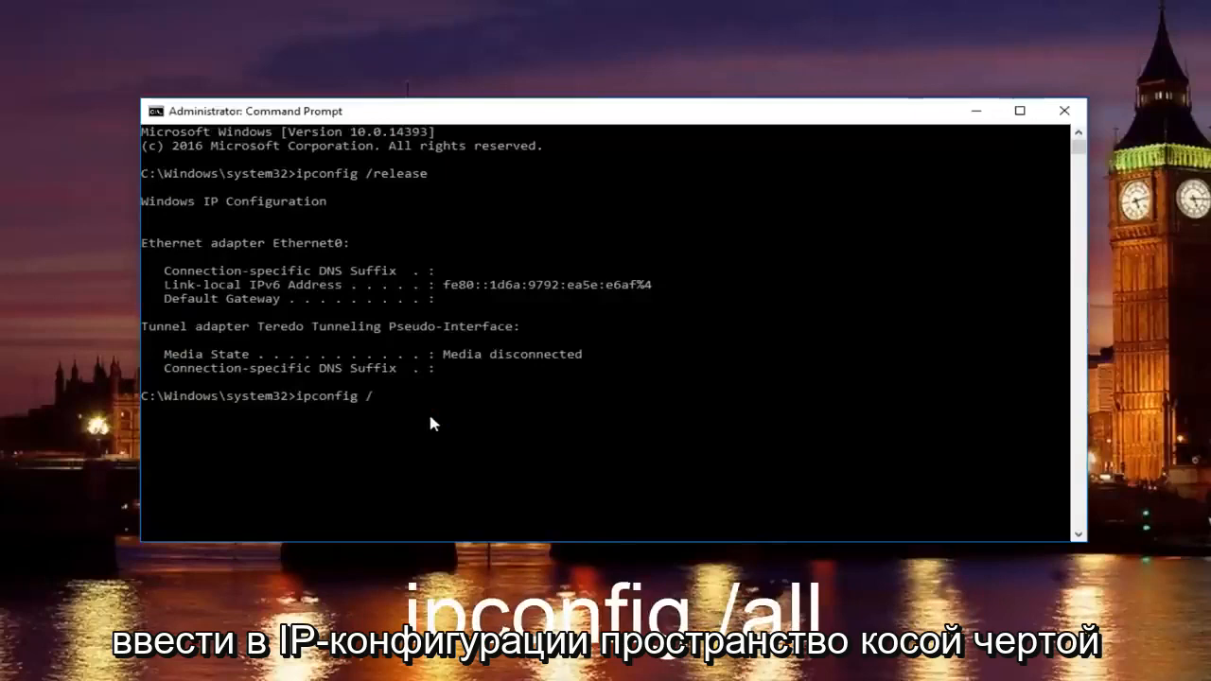
pyautogui.press('enter')
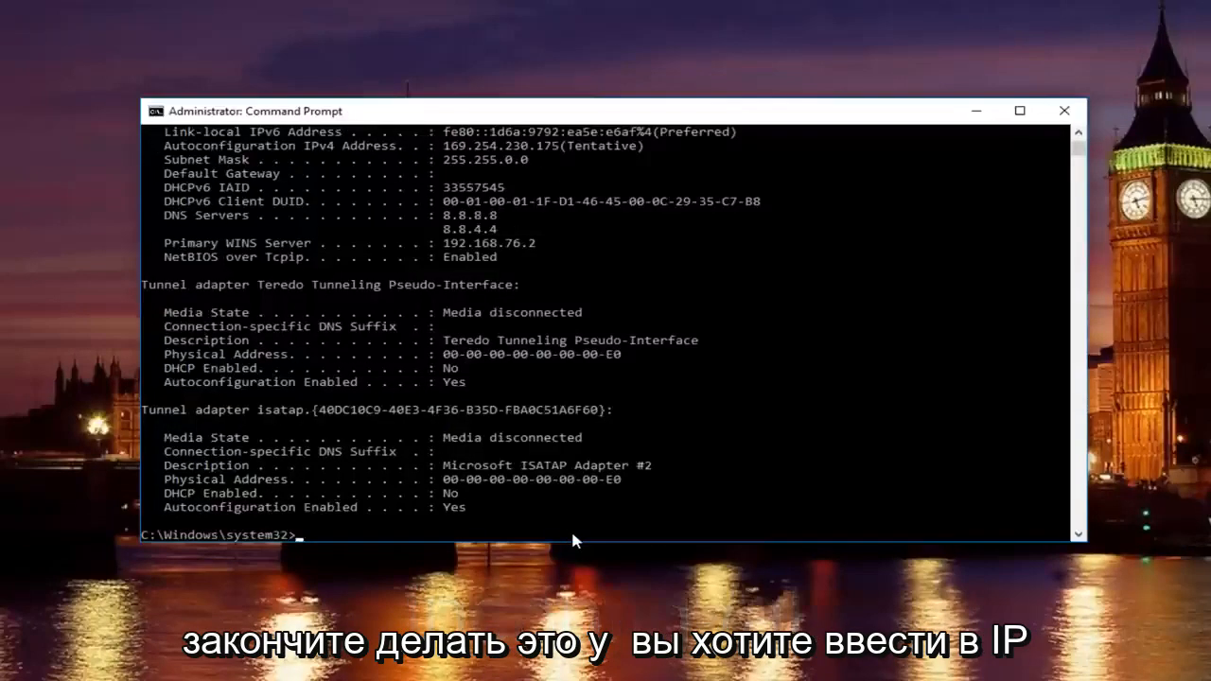
# Flush the DNS resolver cache with ipconfig /flushdns
pyautogui.write('ip')
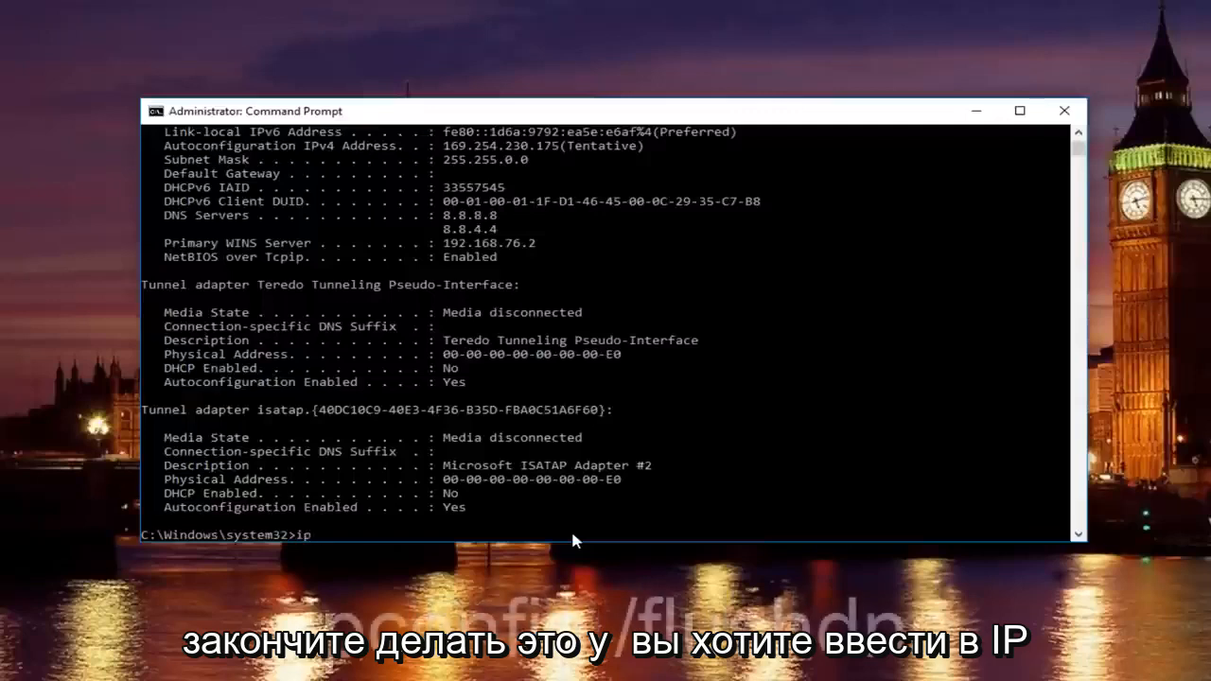
pyautogui.write('config')
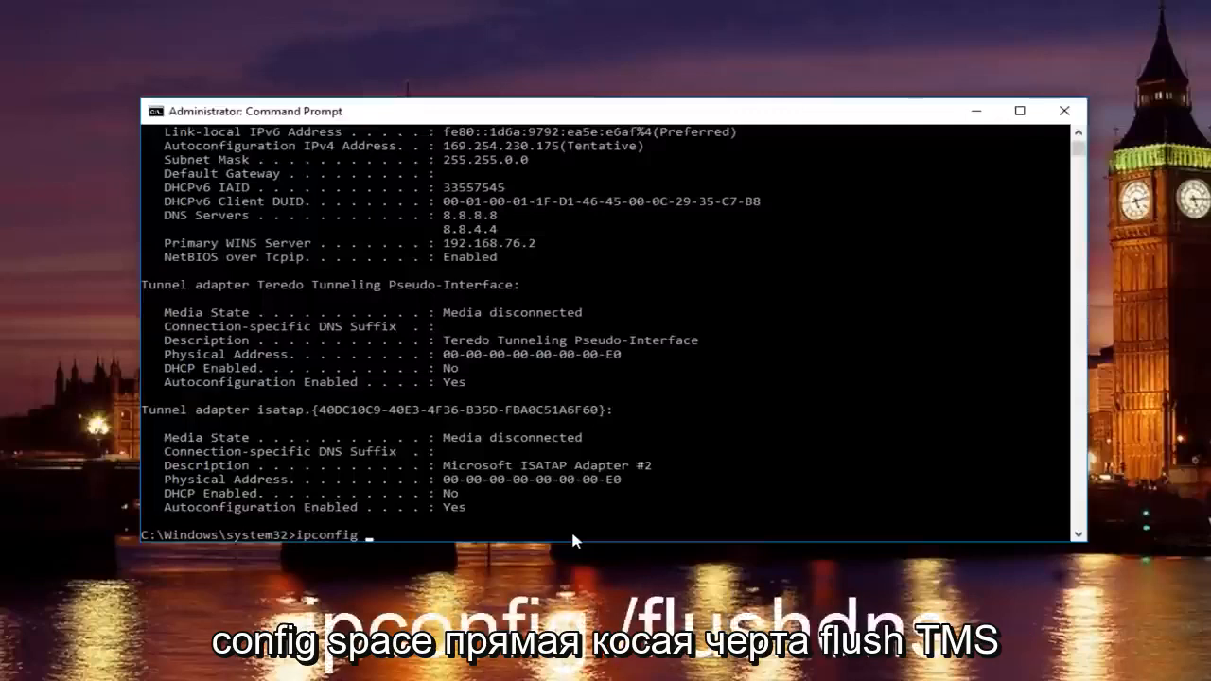
pyautogui.write('/flushdns')
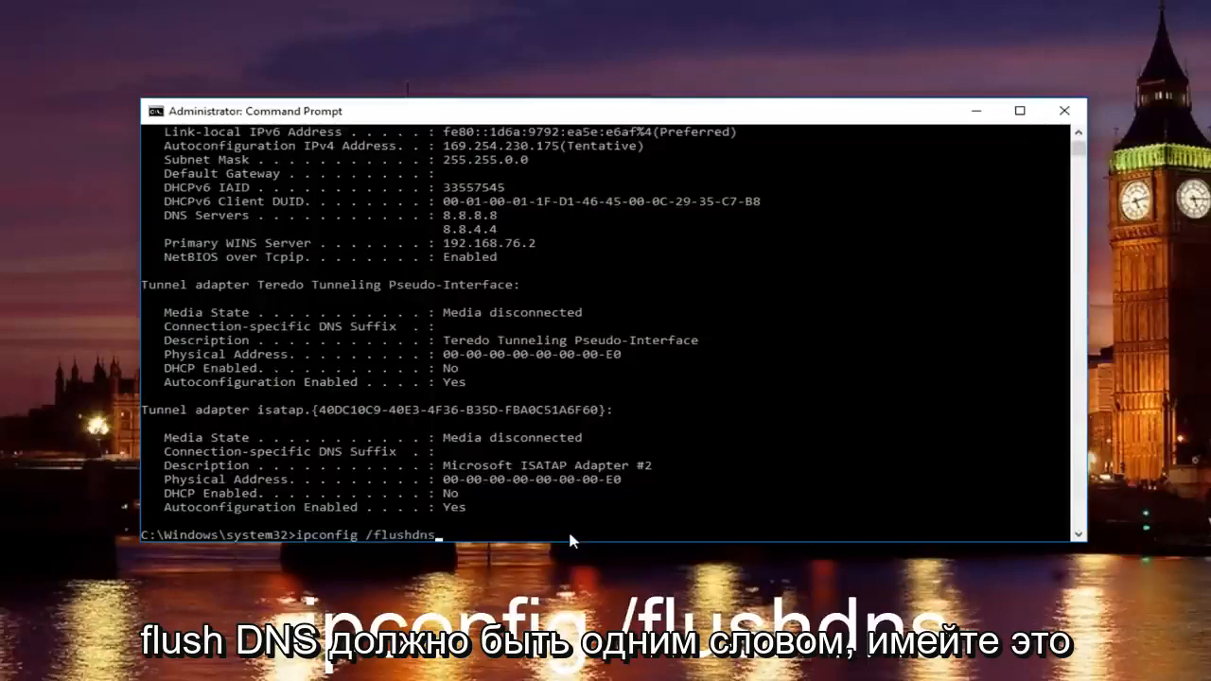
pyautogui.moveTo(435, 537)
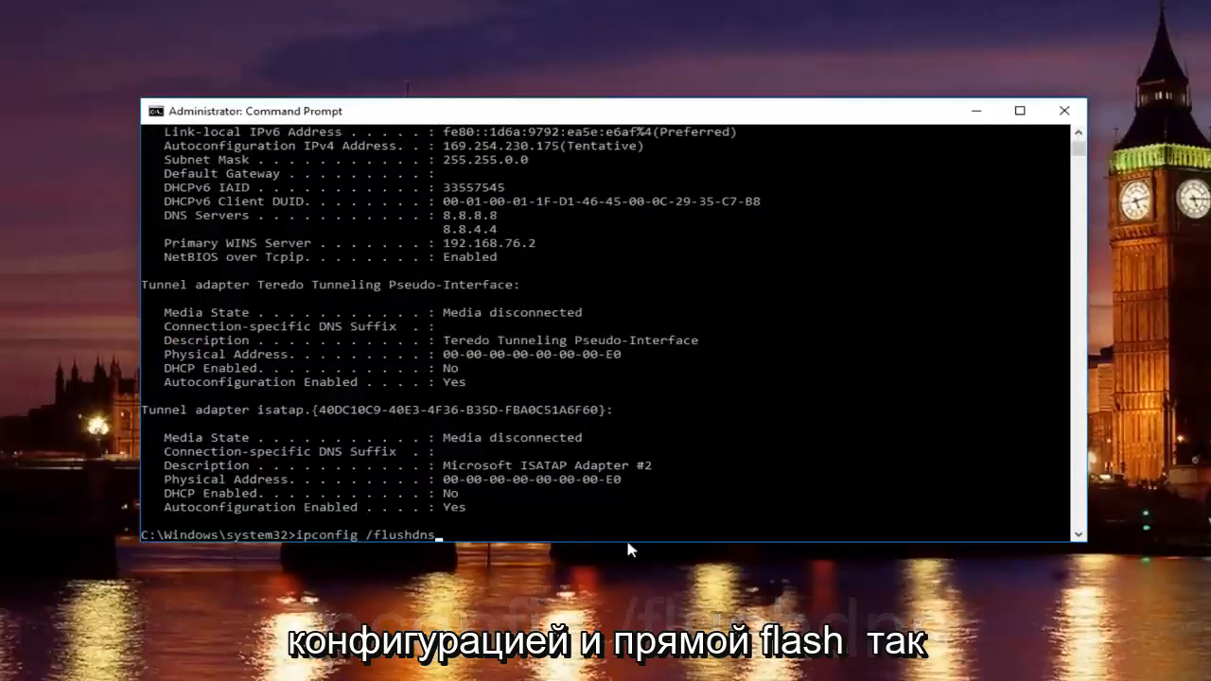
pyautogui.press('enter')
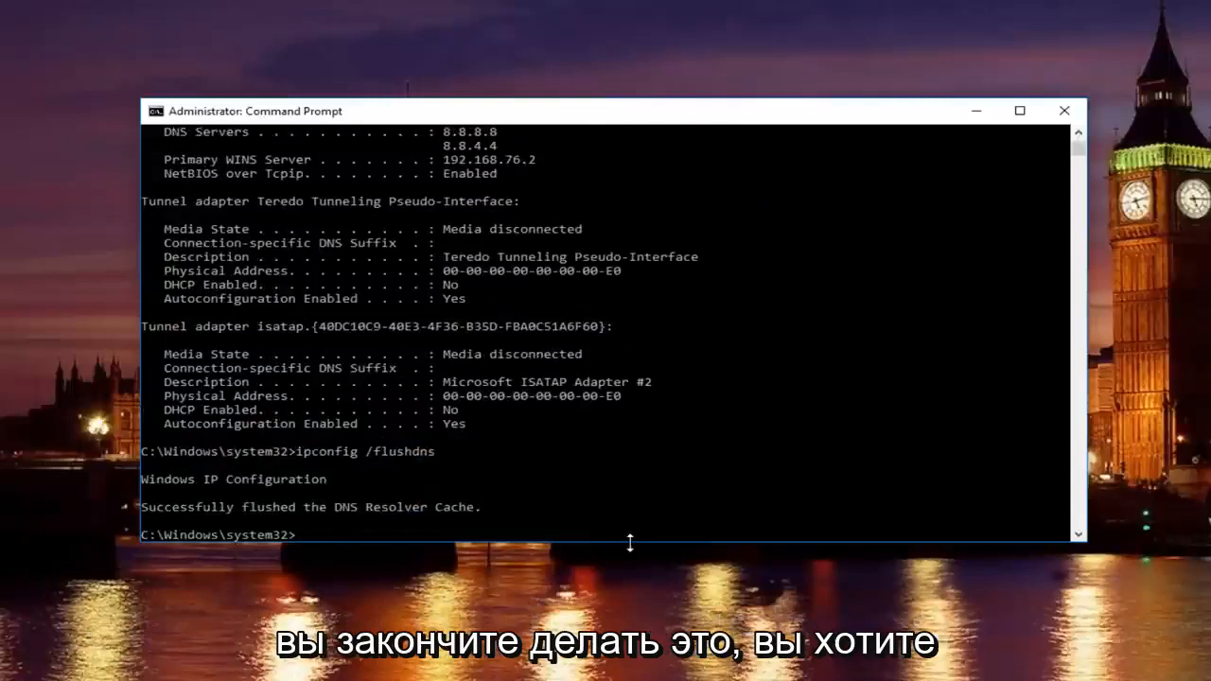
# Renew the IP lease with ipconfig /renew, getting 192.168.76.129 with gateway 192.168.76.2
pyautogui.write('ipconfig')
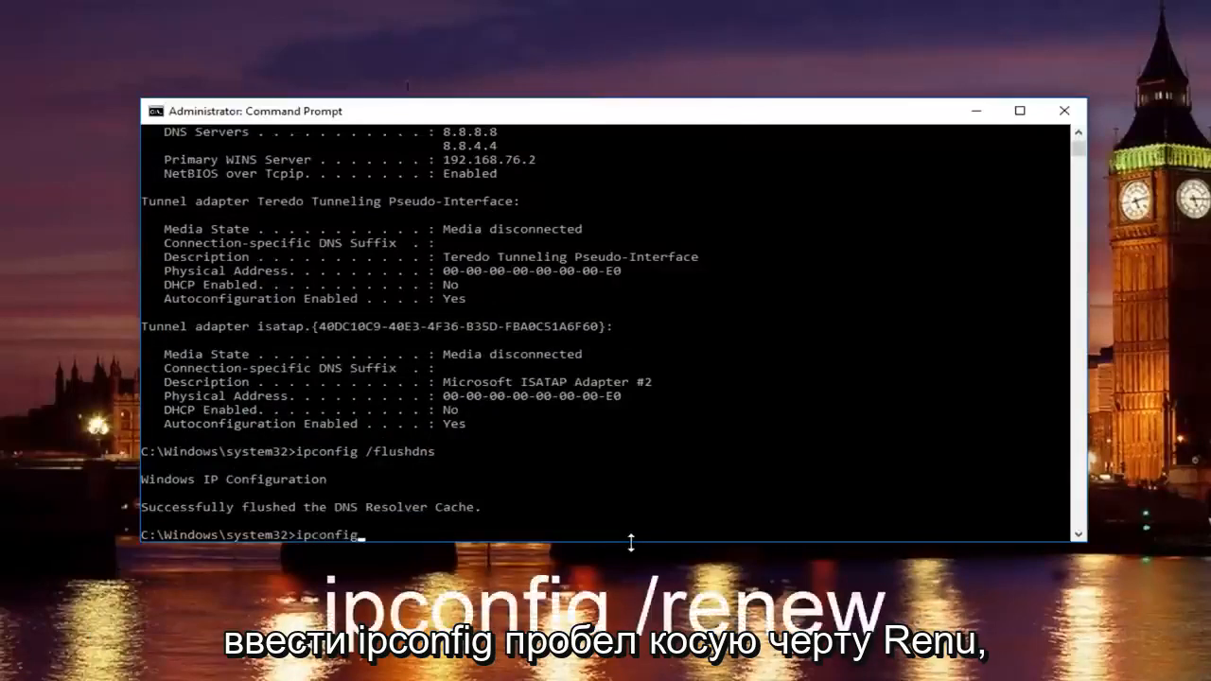
pyautogui.write('/renew')
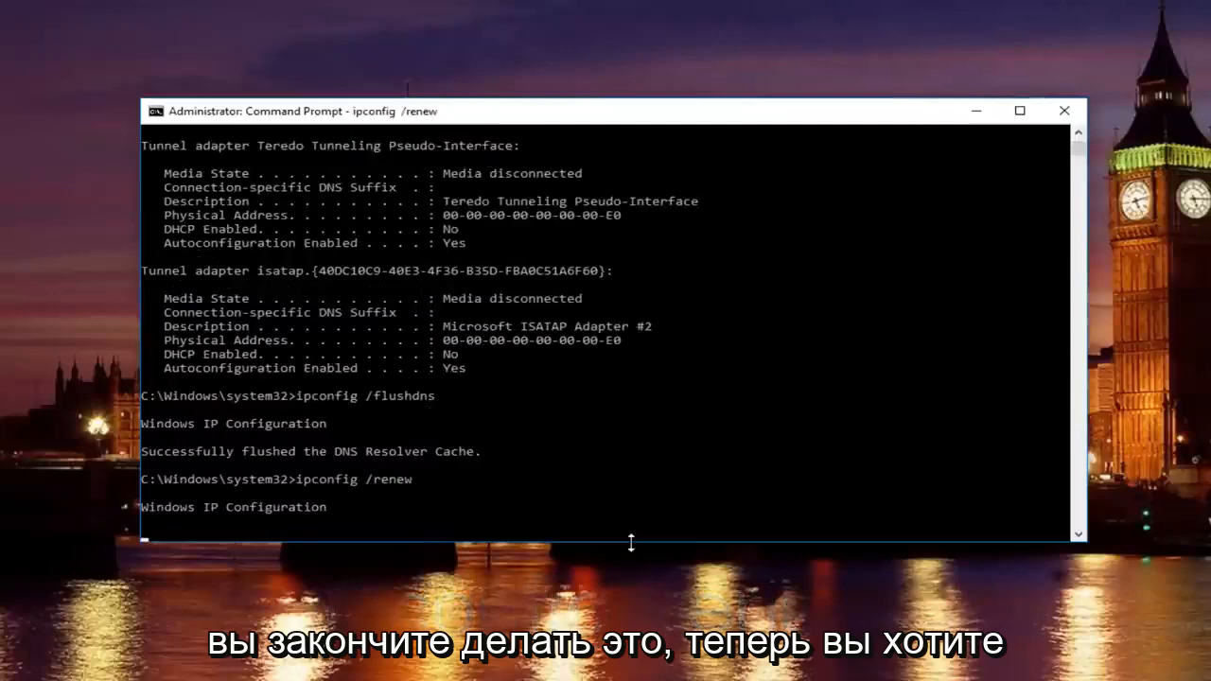
pyautogui.write('ne')
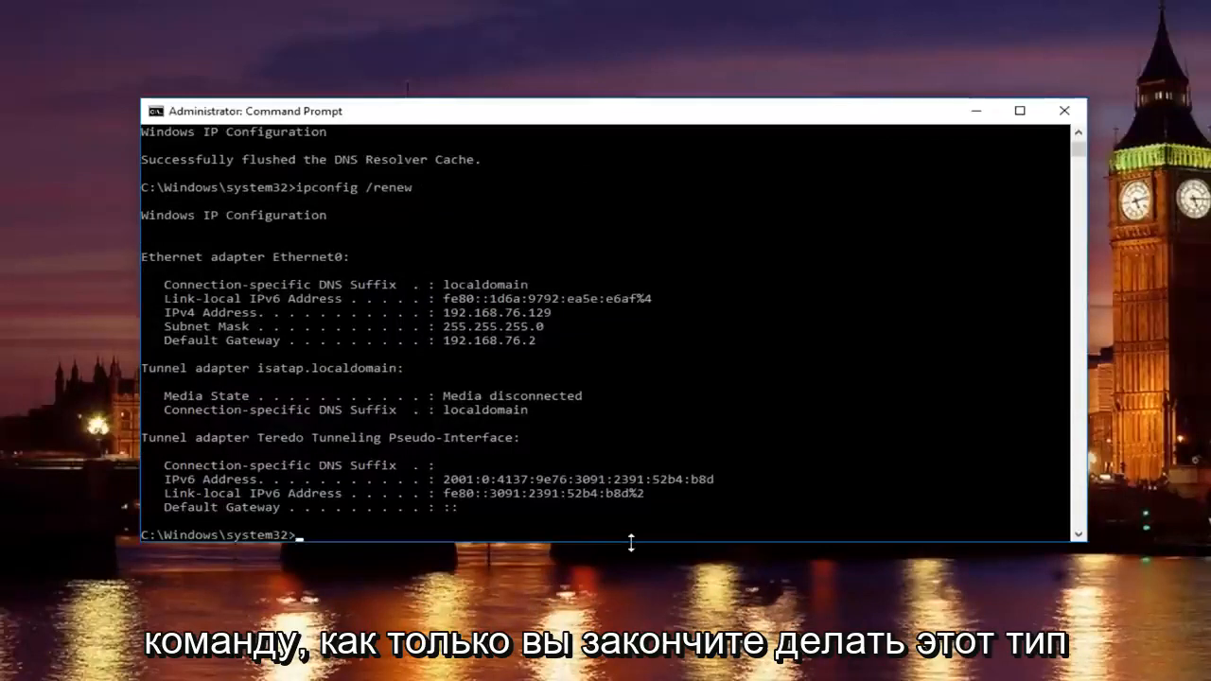
# Show the syntax help for netsh int ip set dns
pyautogui.write('netsh')
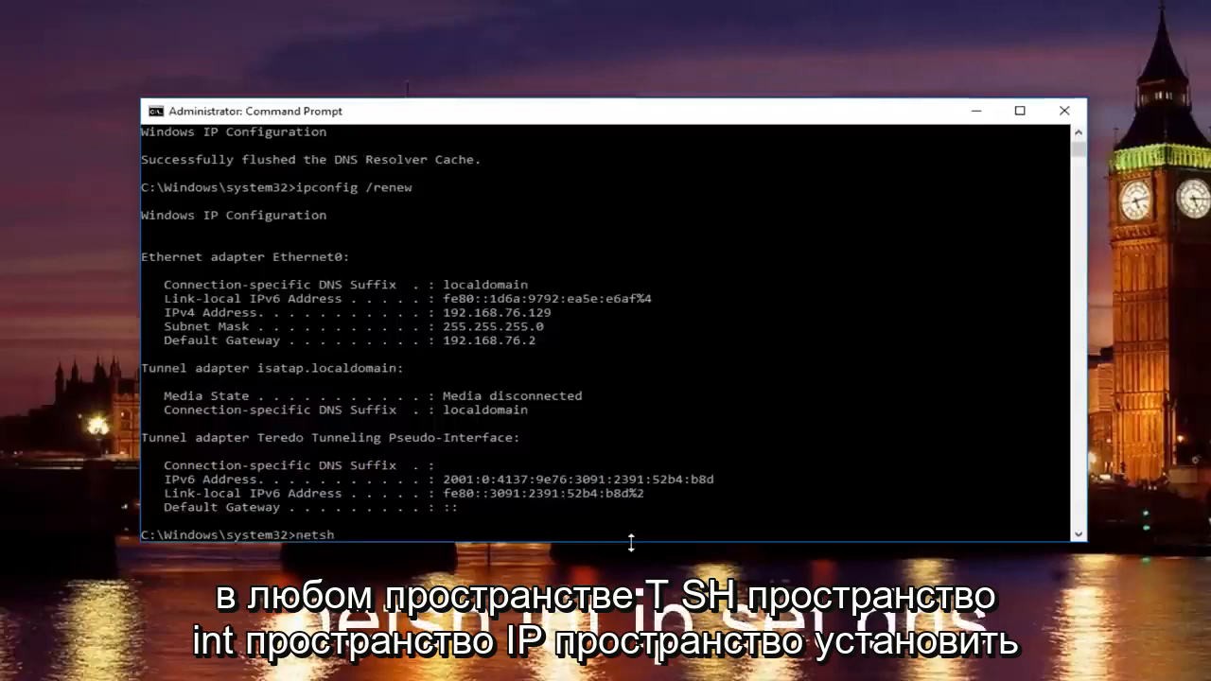
pyautogui.write('int ip')
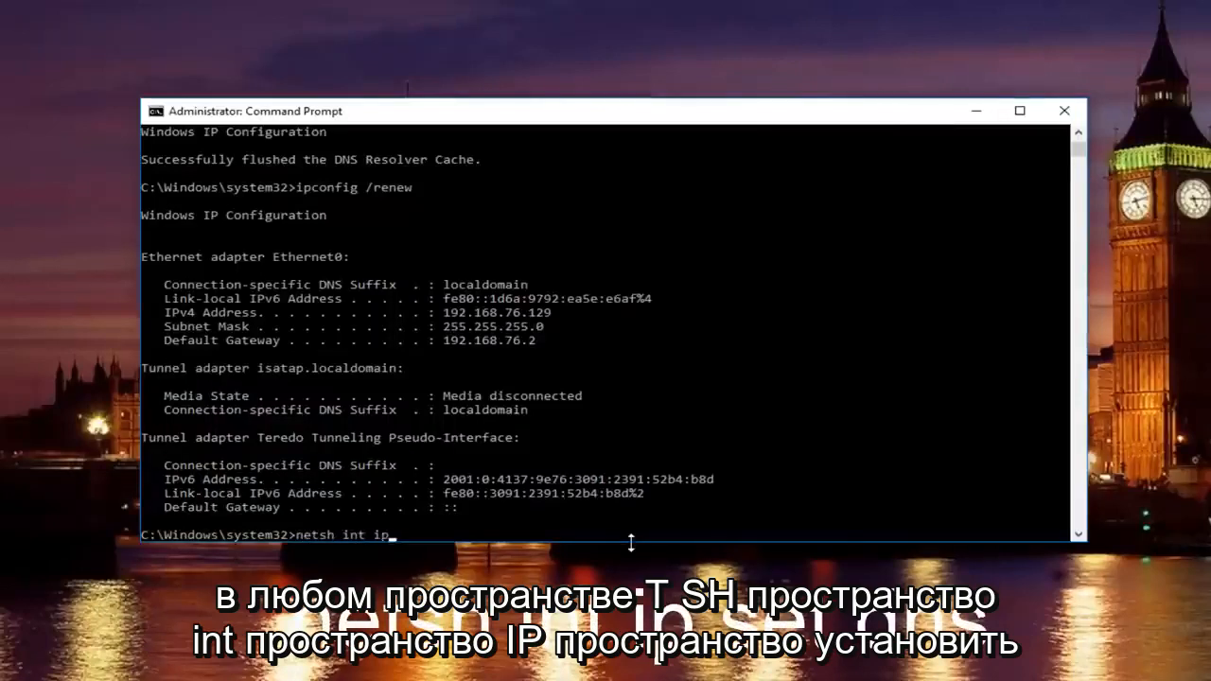
pyautogui.write('set')
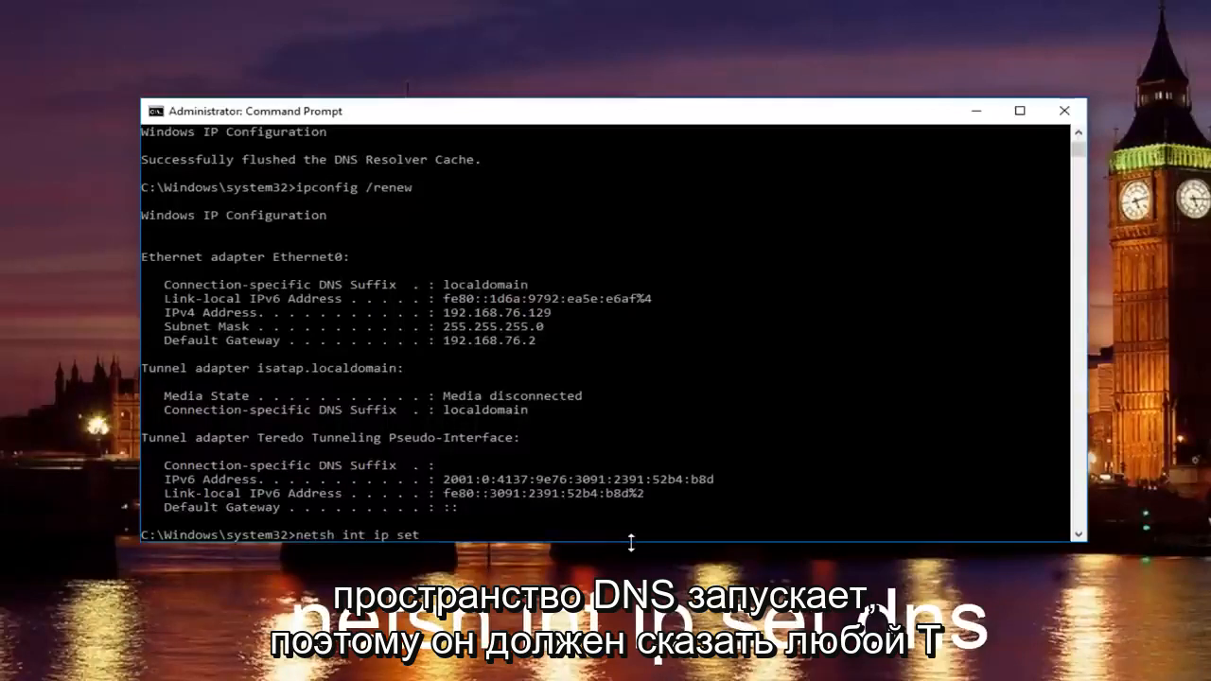
pyautogui.write('dns')
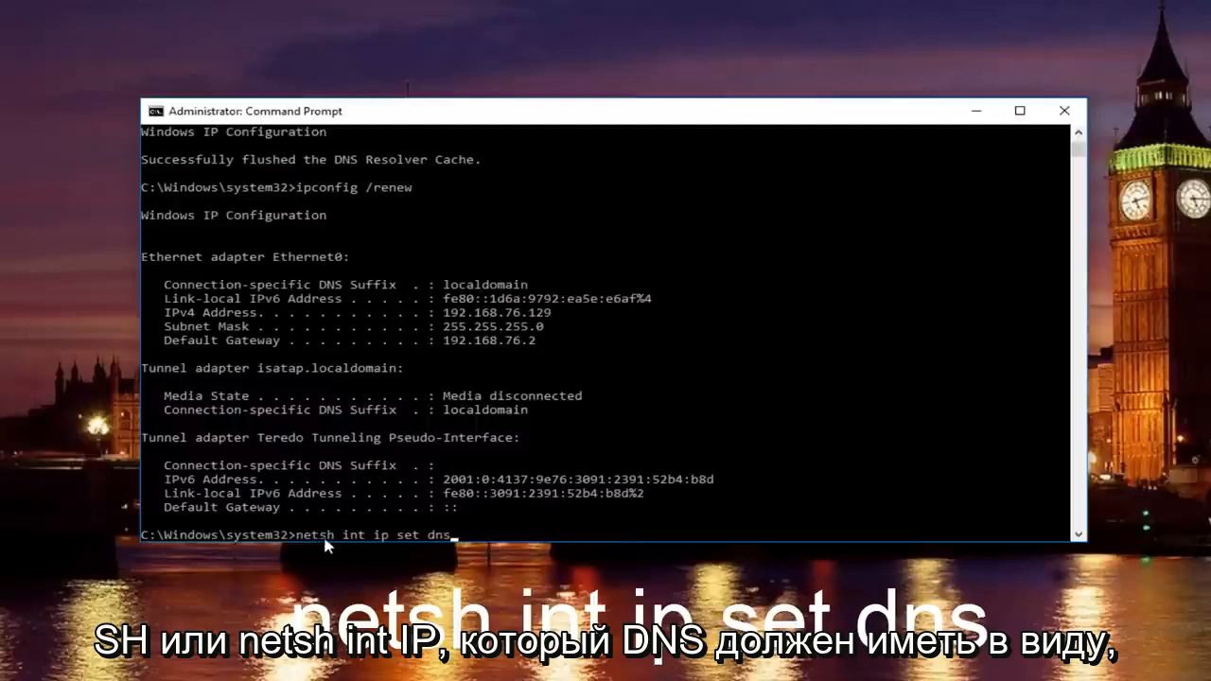
pyautogui.moveTo(355, 545)
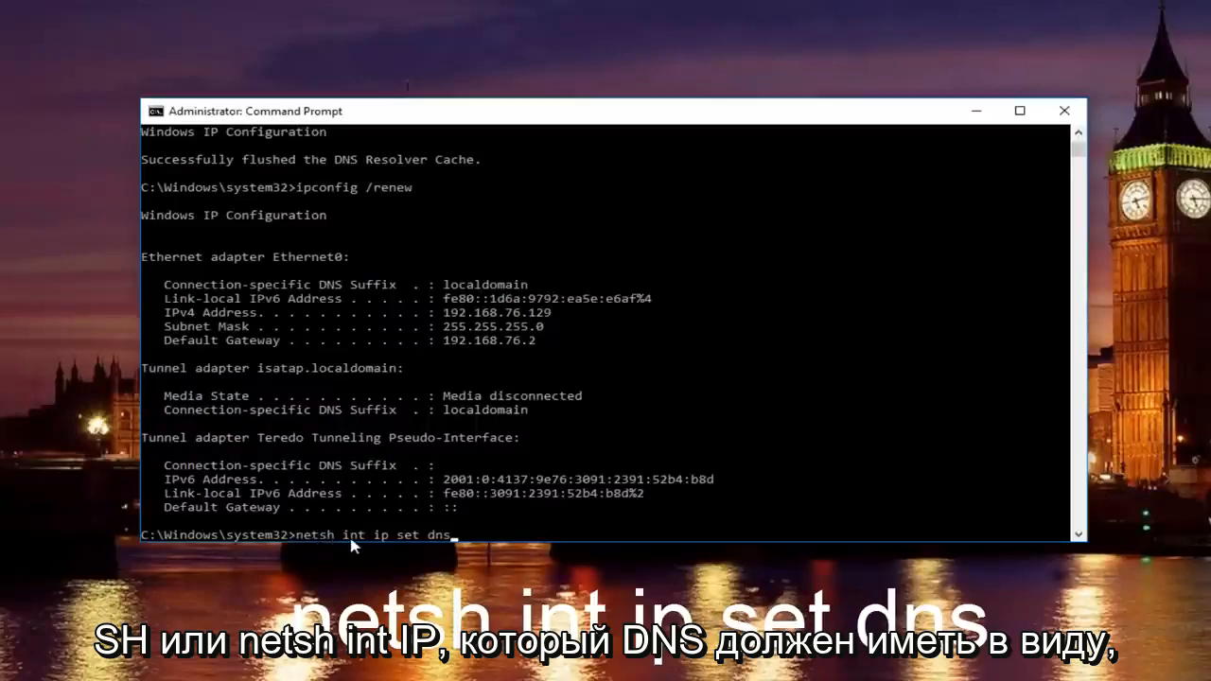
pyautogui.moveTo(447, 541)
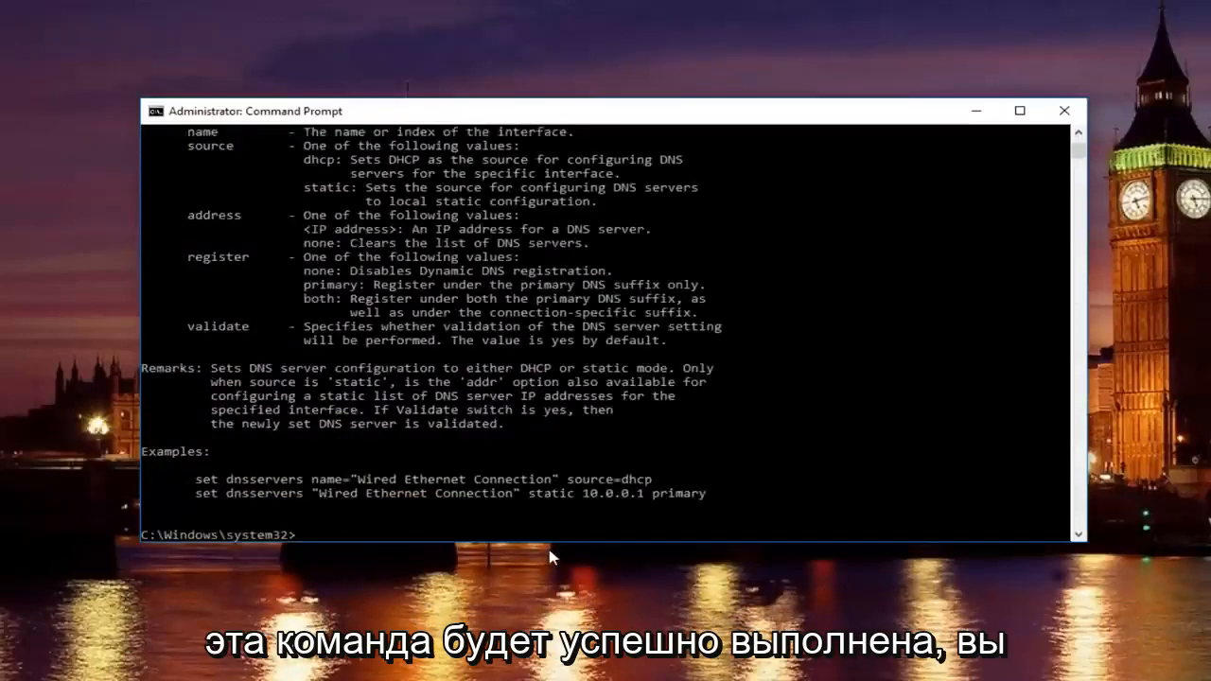
# Reset the Winsock catalog with netsh winsock reset and close the command window
pyautogui.write('netsh win')
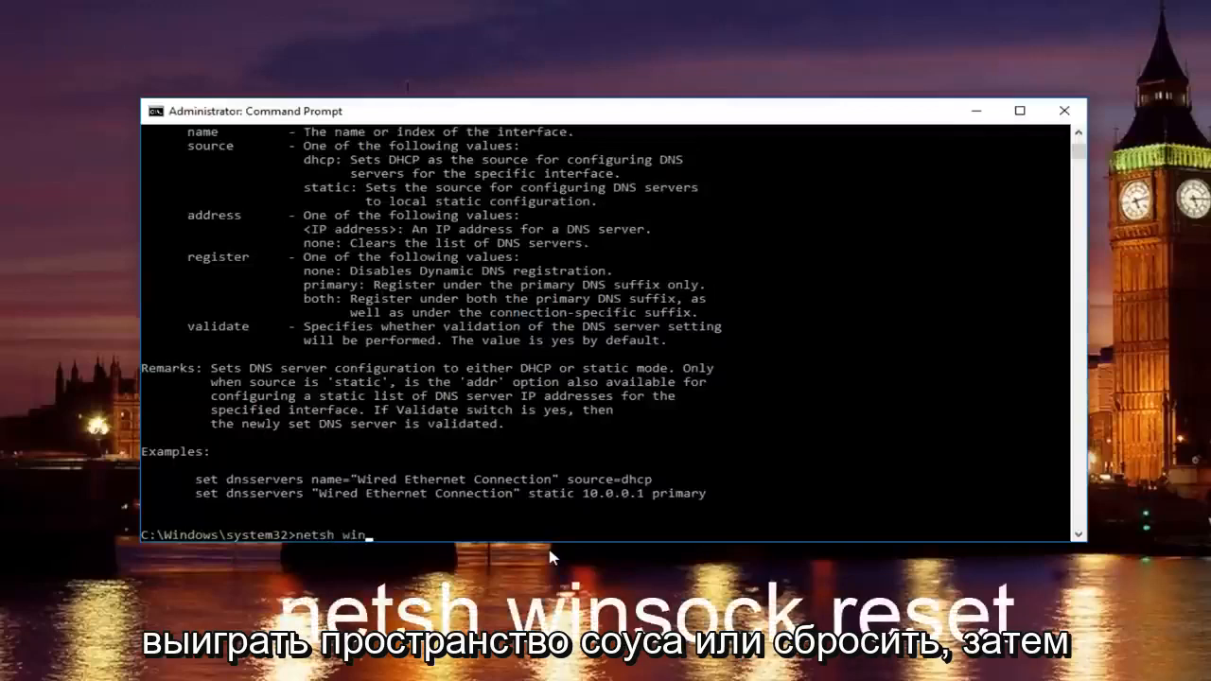
pyautogui.write('sock reset')
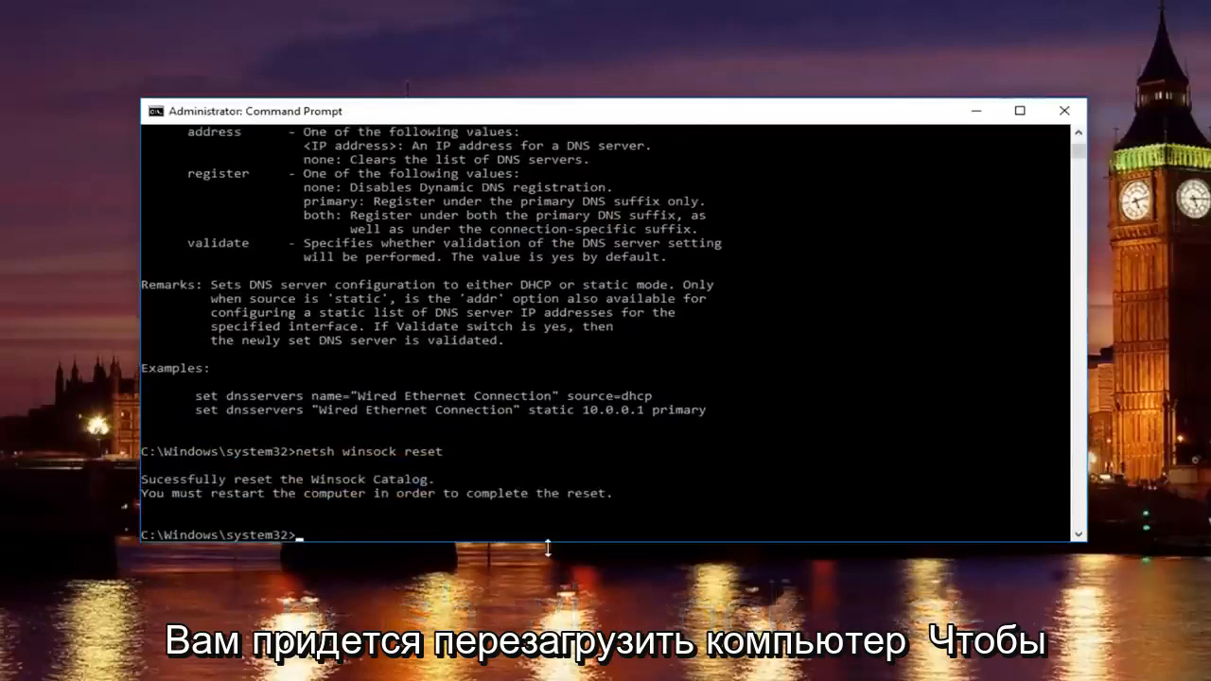
pyautogui.moveTo(594, 522)
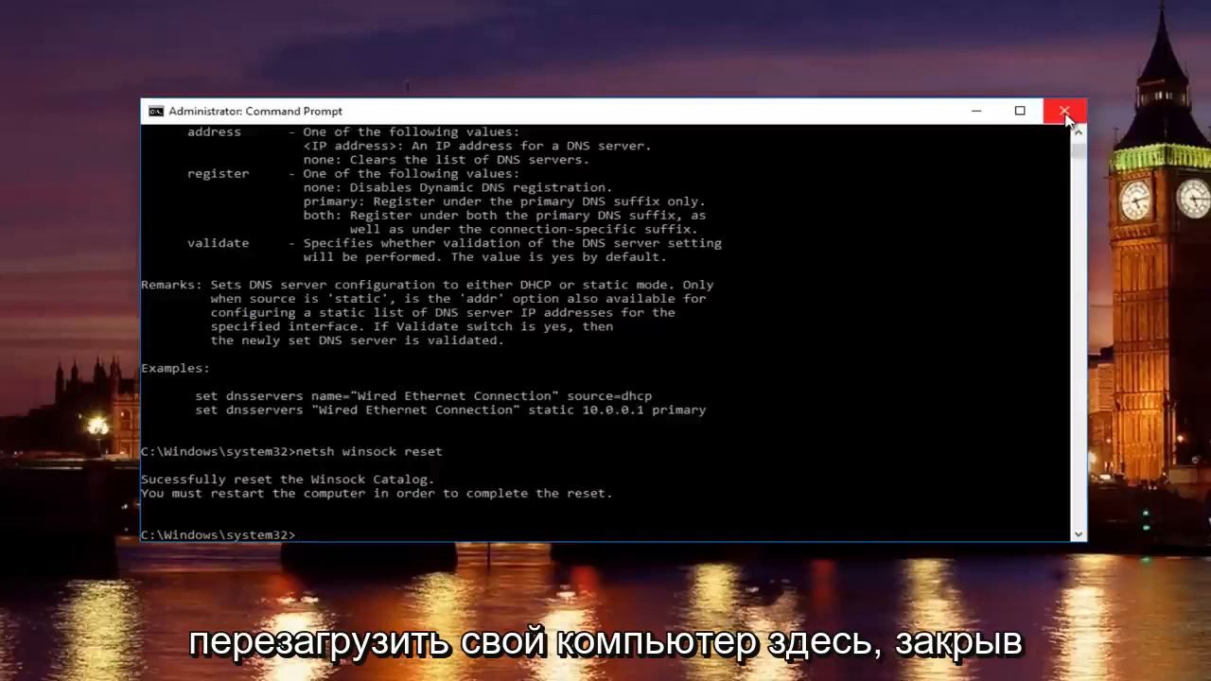
pyautogui.click(1063, 110)
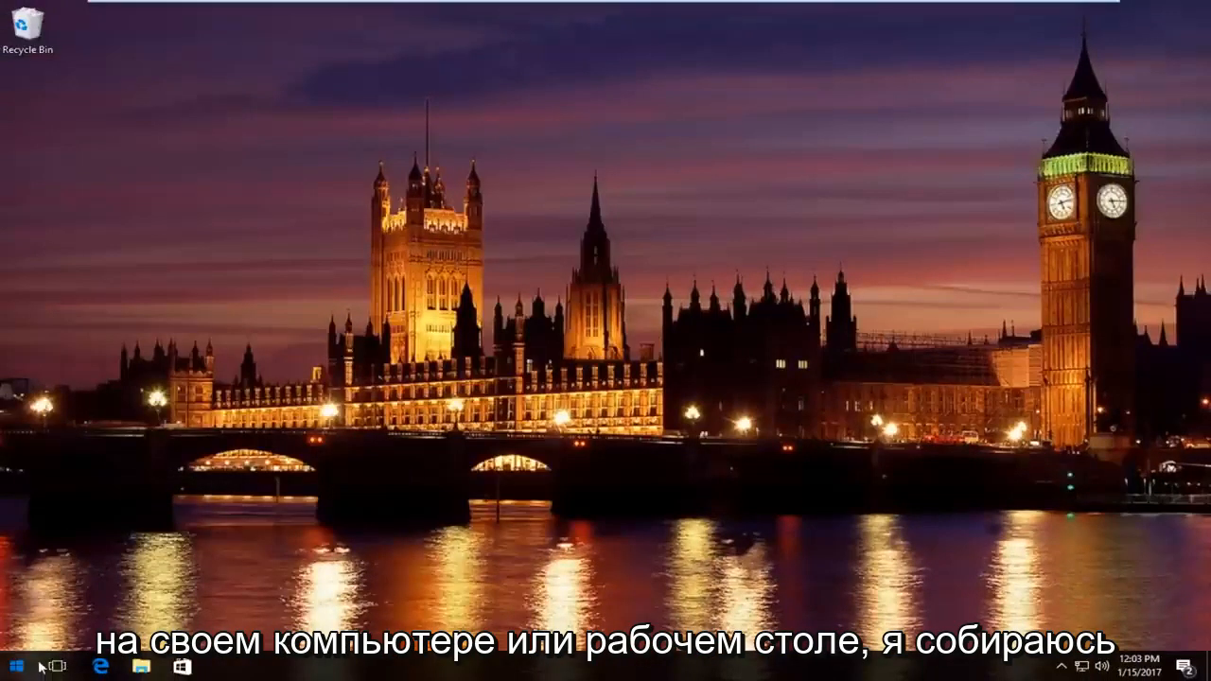
# Restart the computer from the Start power options to complete the reset
pyautogui.click(15, 666)
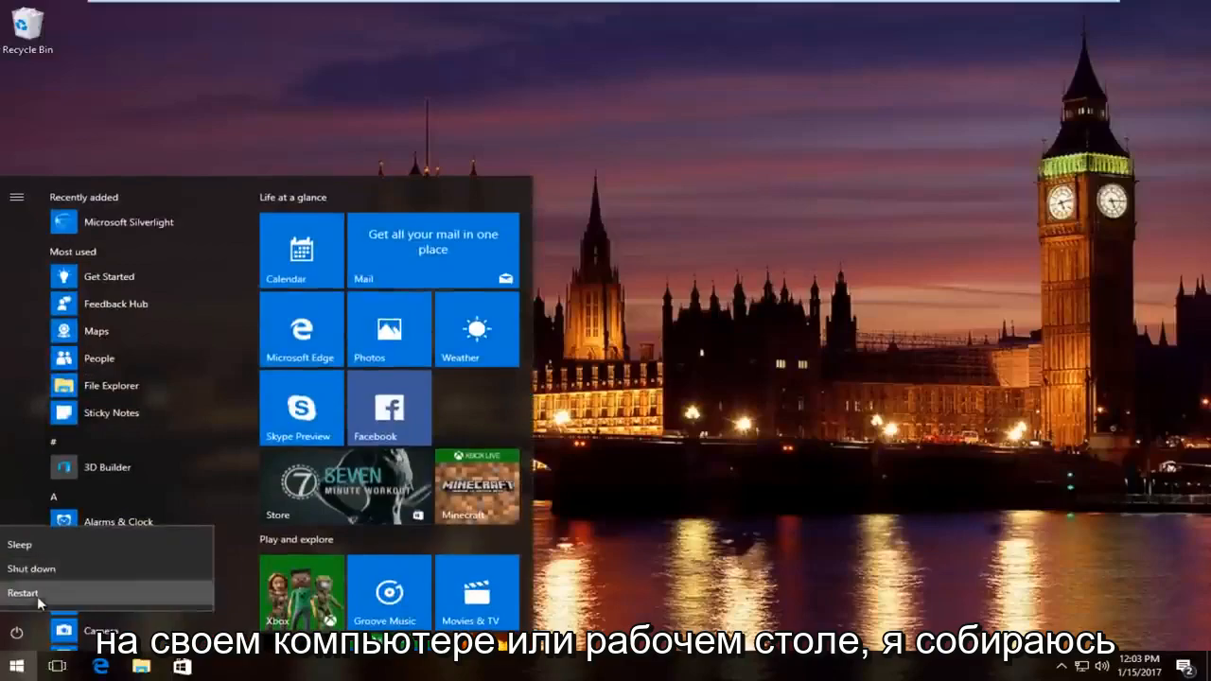
pyautogui.click(23, 594)
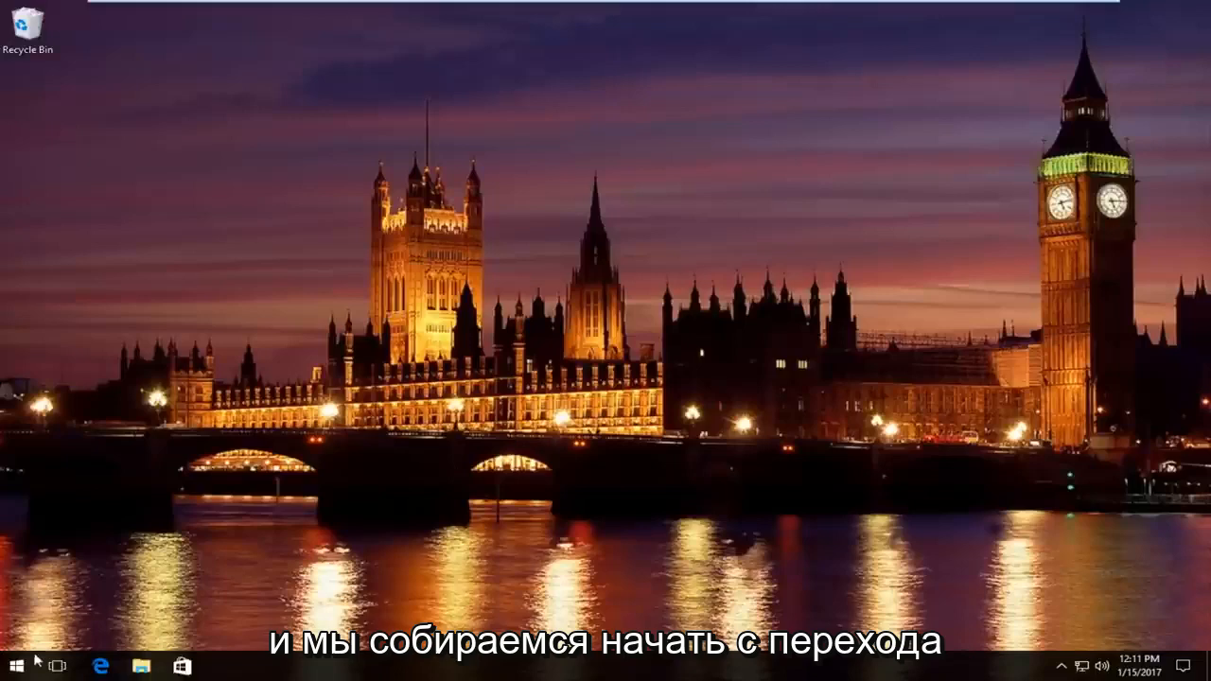
# Search Start for 'network' and launch Network and Sharing Center
pyautogui.click(11, 666)
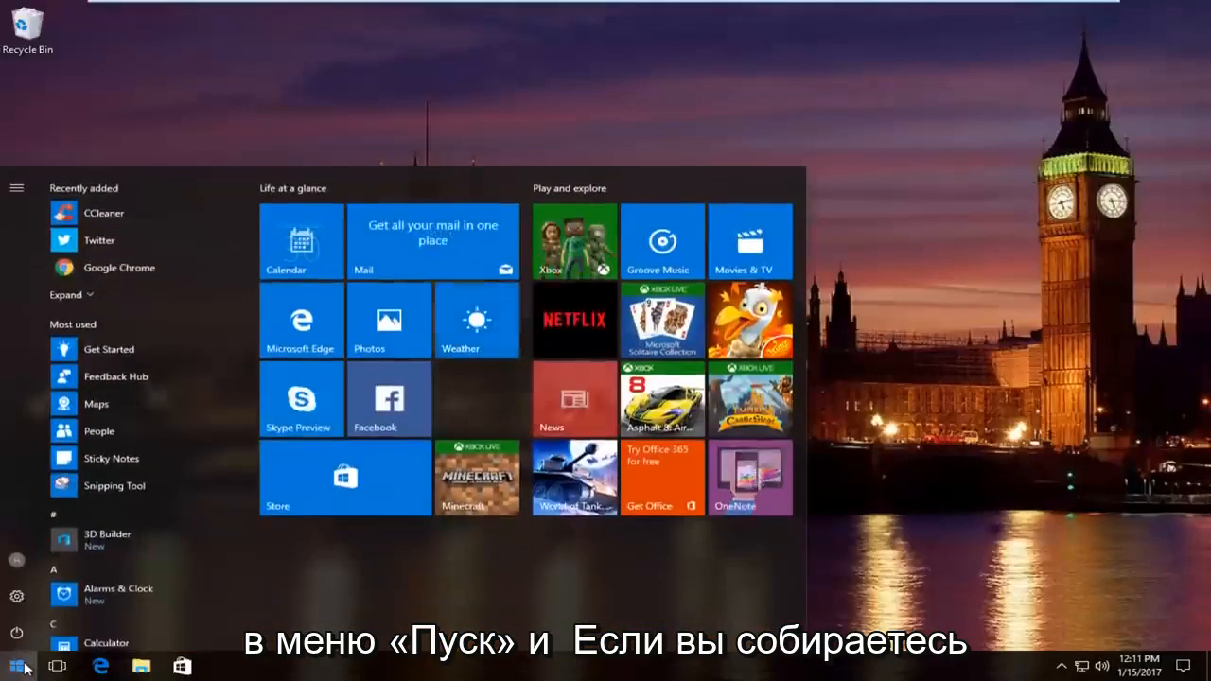
pyautogui.write('network')
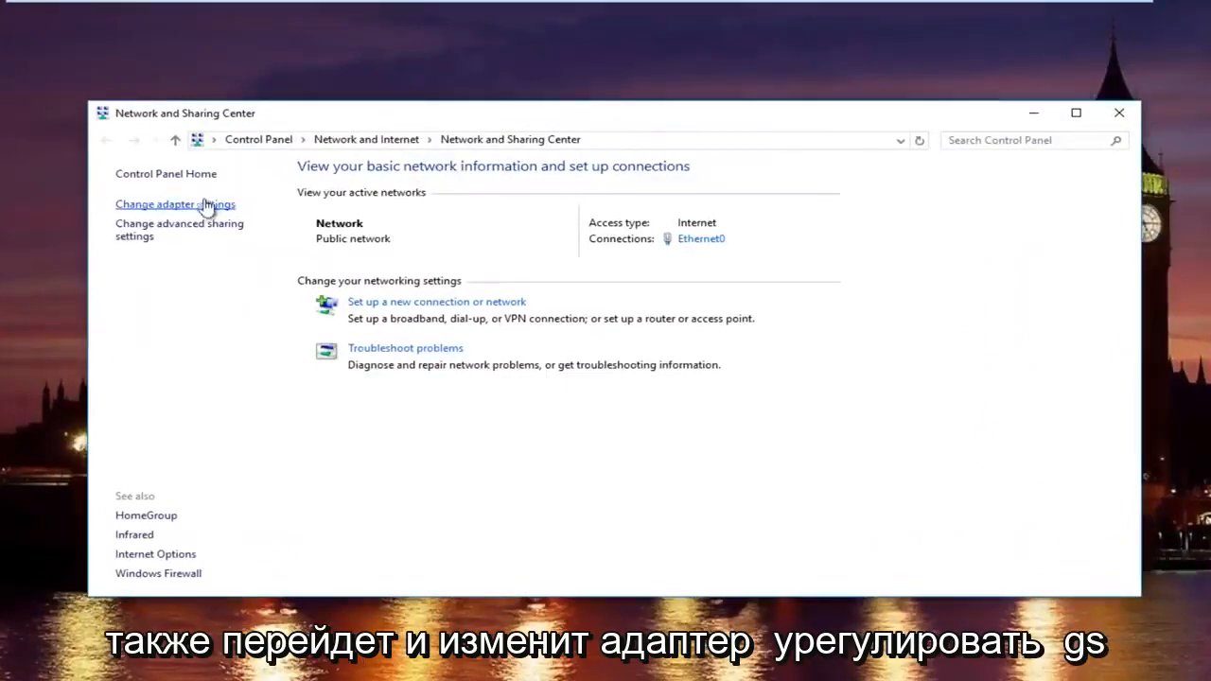
# From adapter settings, reach the Ethernet0 Internet Protocol Version 4 (TCP/IPv4) properties
pyautogui.click(174, 204)
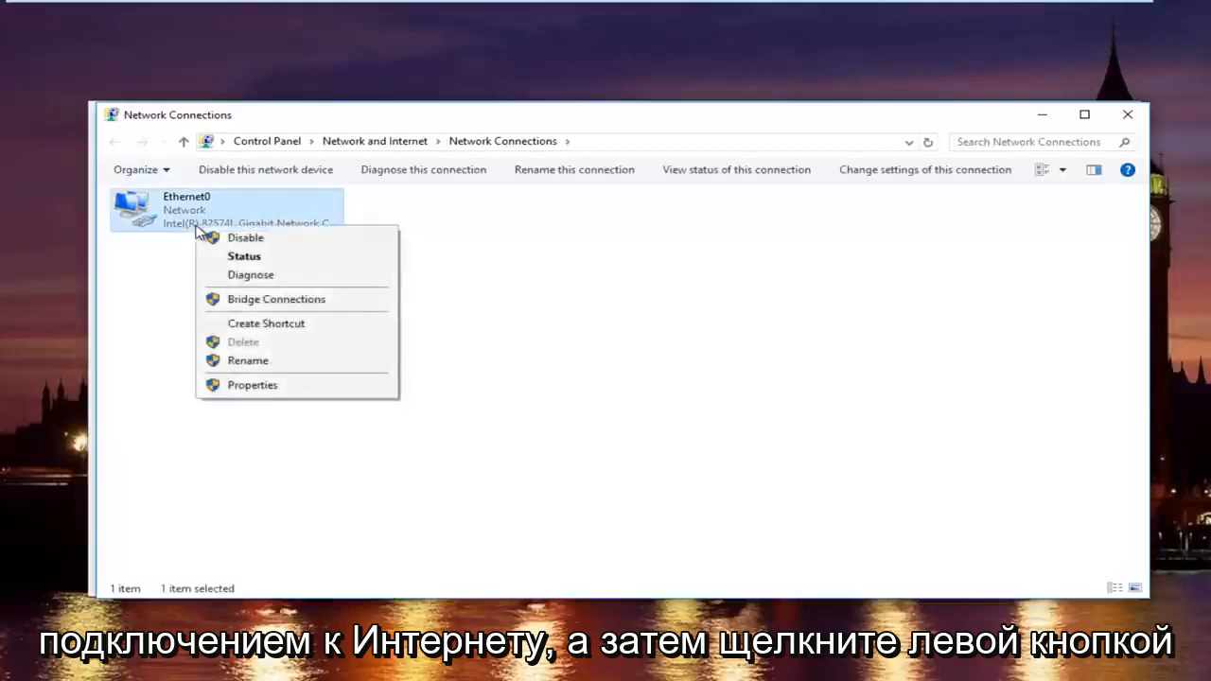
pyautogui.moveTo(253, 386)
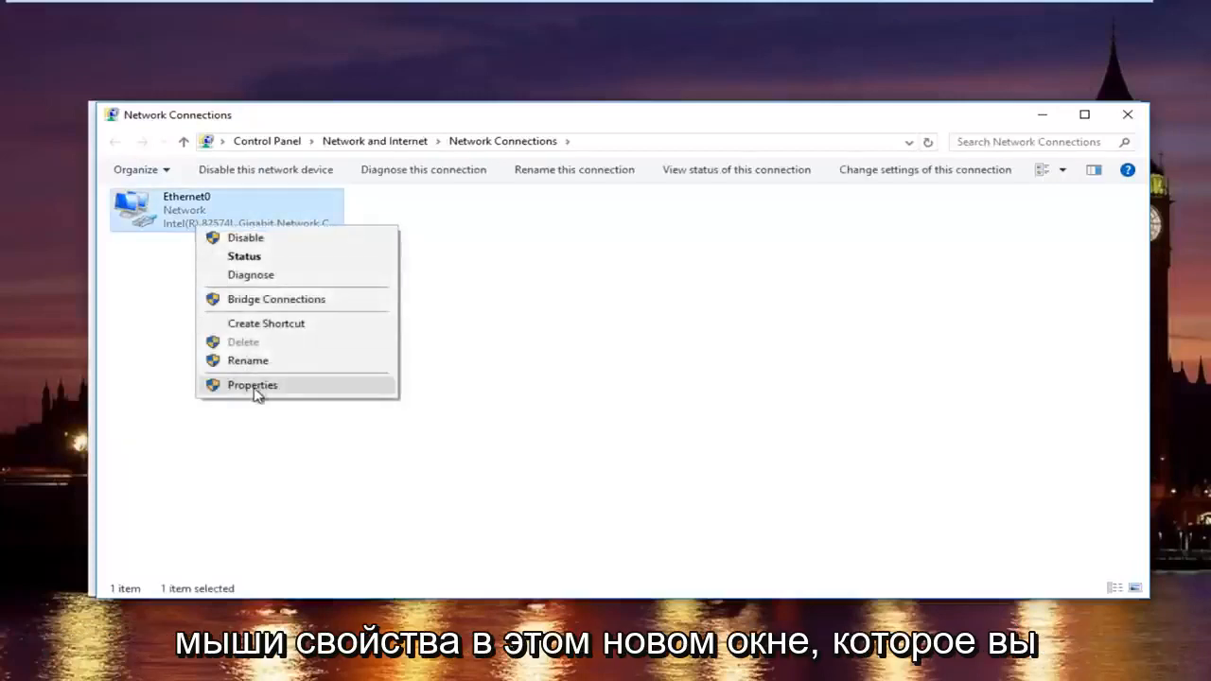
pyautogui.click(252, 386)
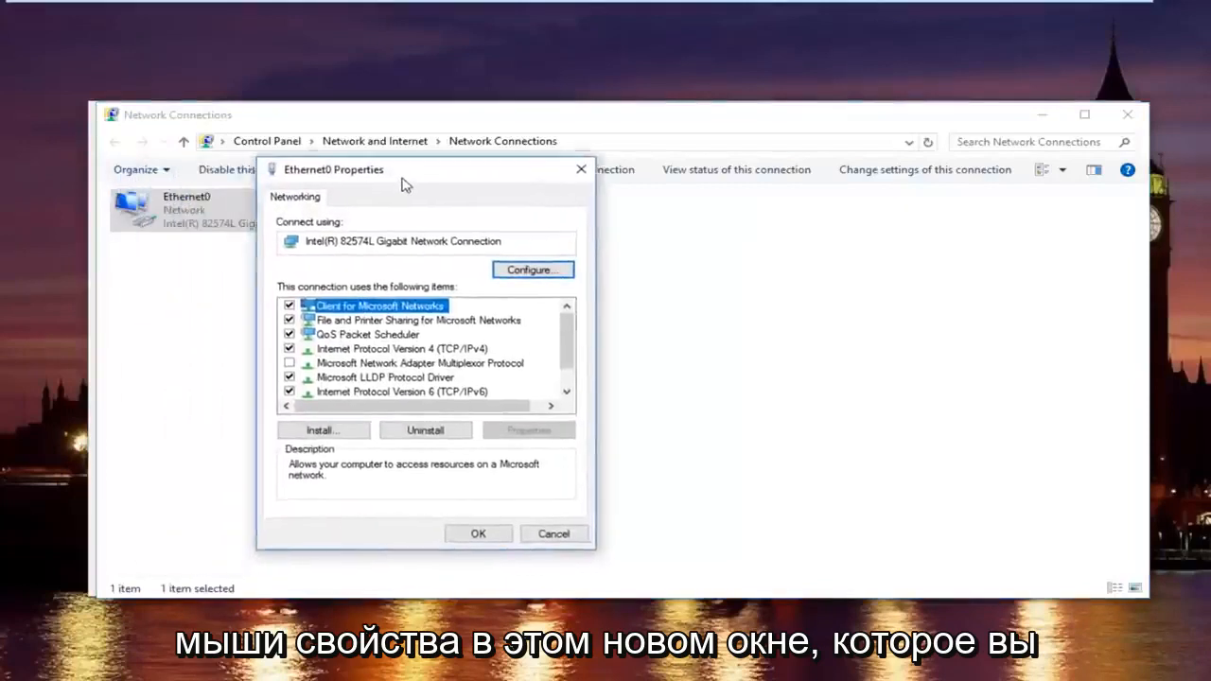
pyautogui.moveTo(333, 170); pyautogui.dragTo(423, 162)
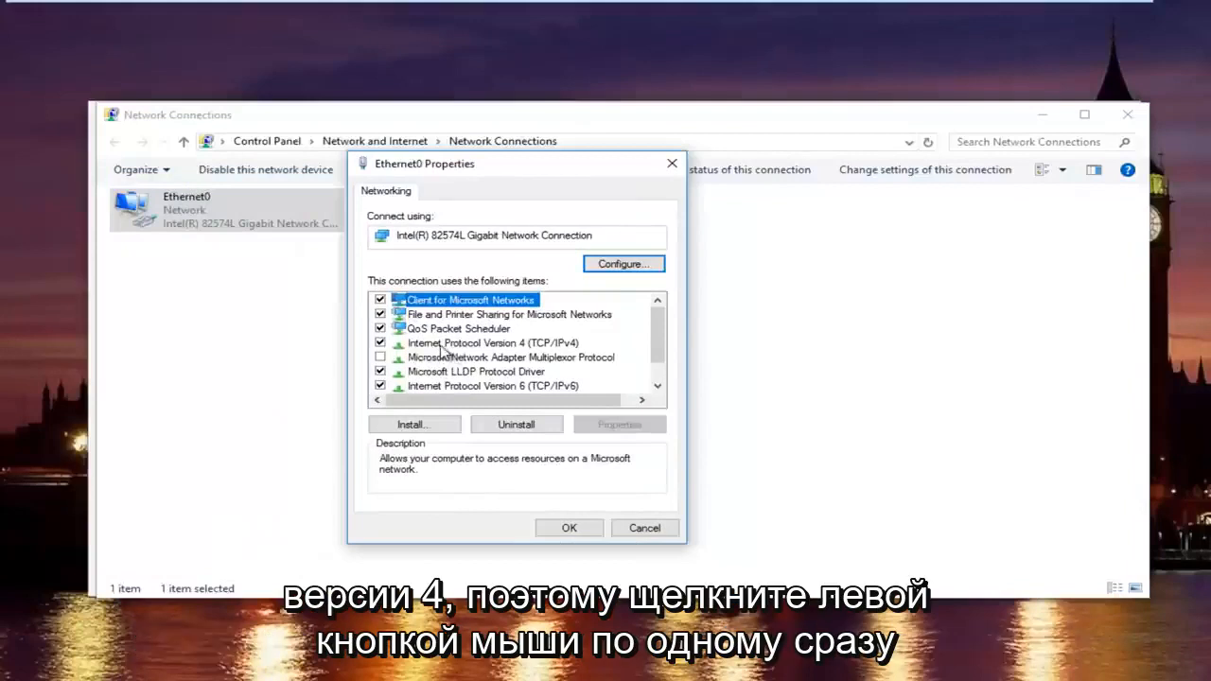
pyautogui.click(488, 342)
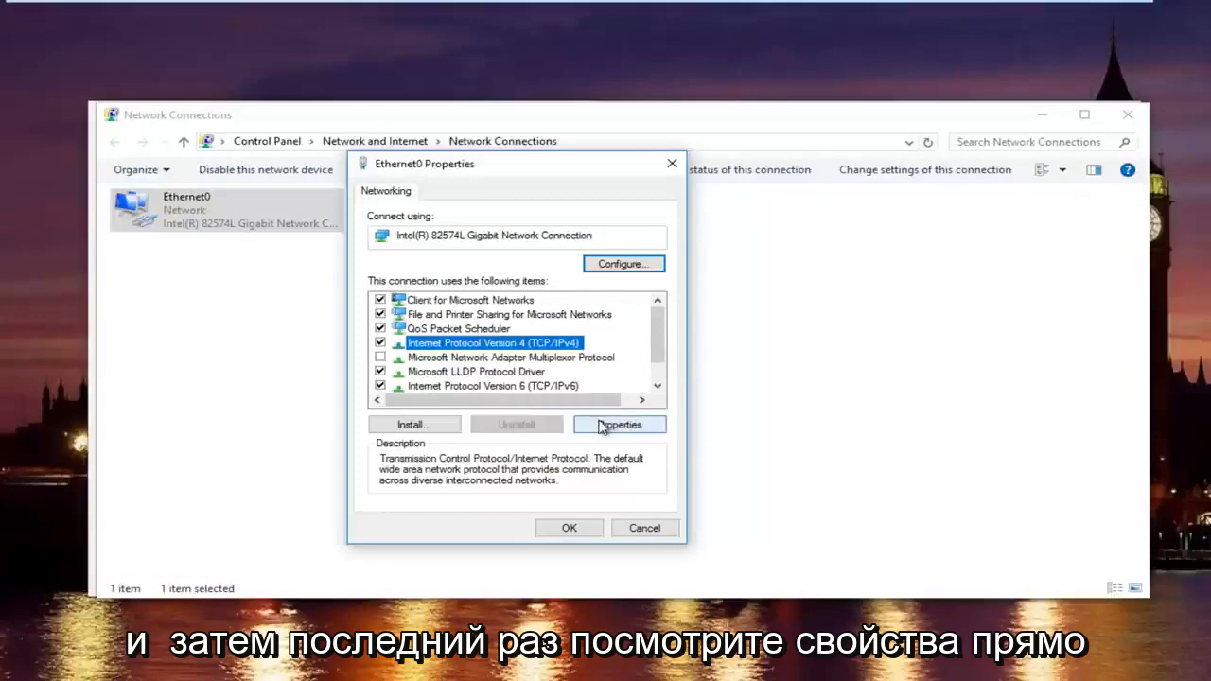
pyautogui.click(620, 423)
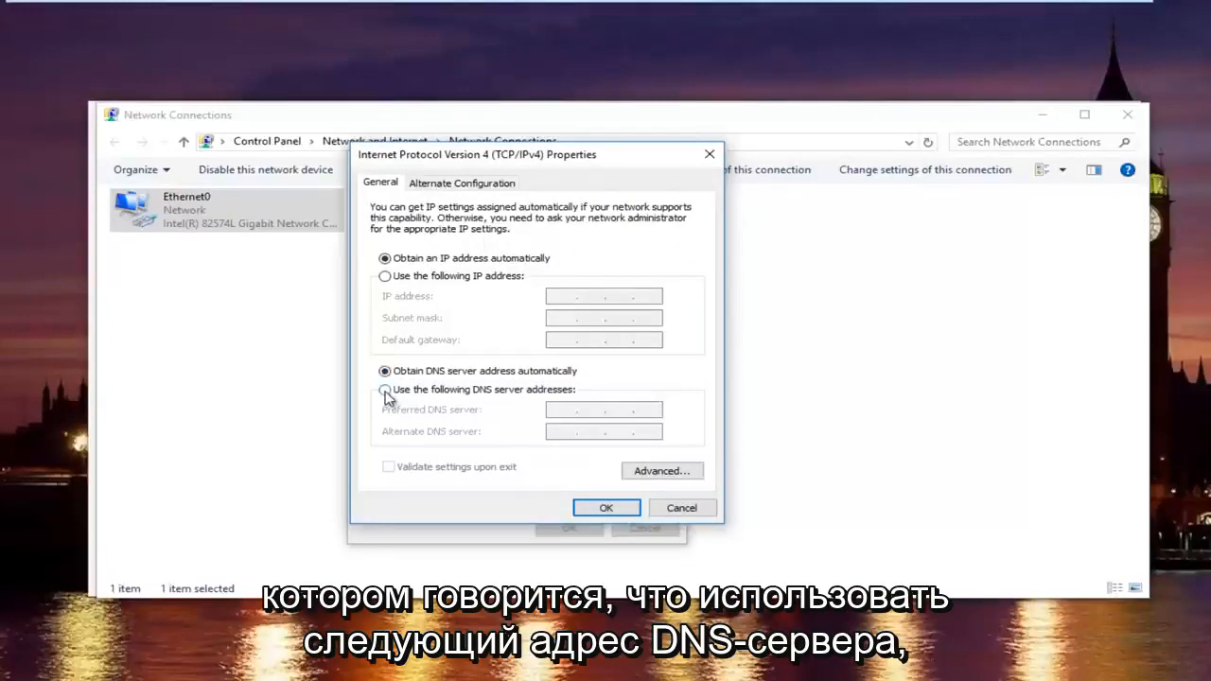
# Set manual DNS servers 8.8.8.8 and 8.8.4.4 with Validate settings upon exit, and apply
pyautogui.click(386, 390)
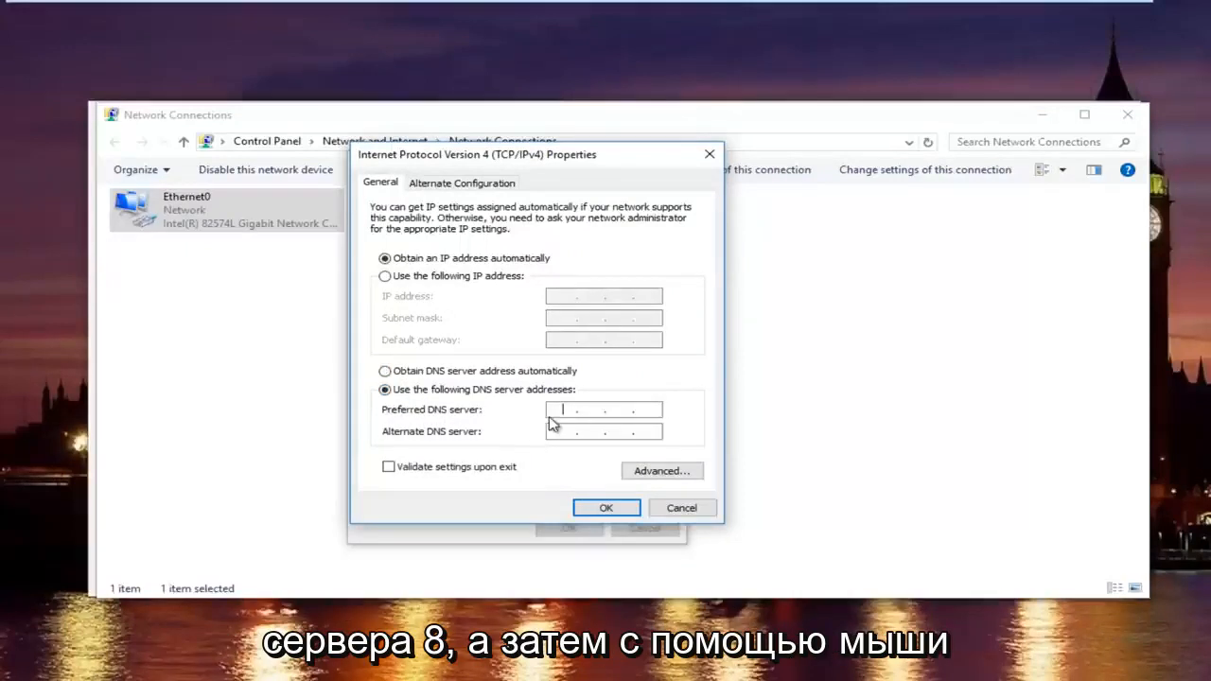
pyautogui.write('8 . . .')
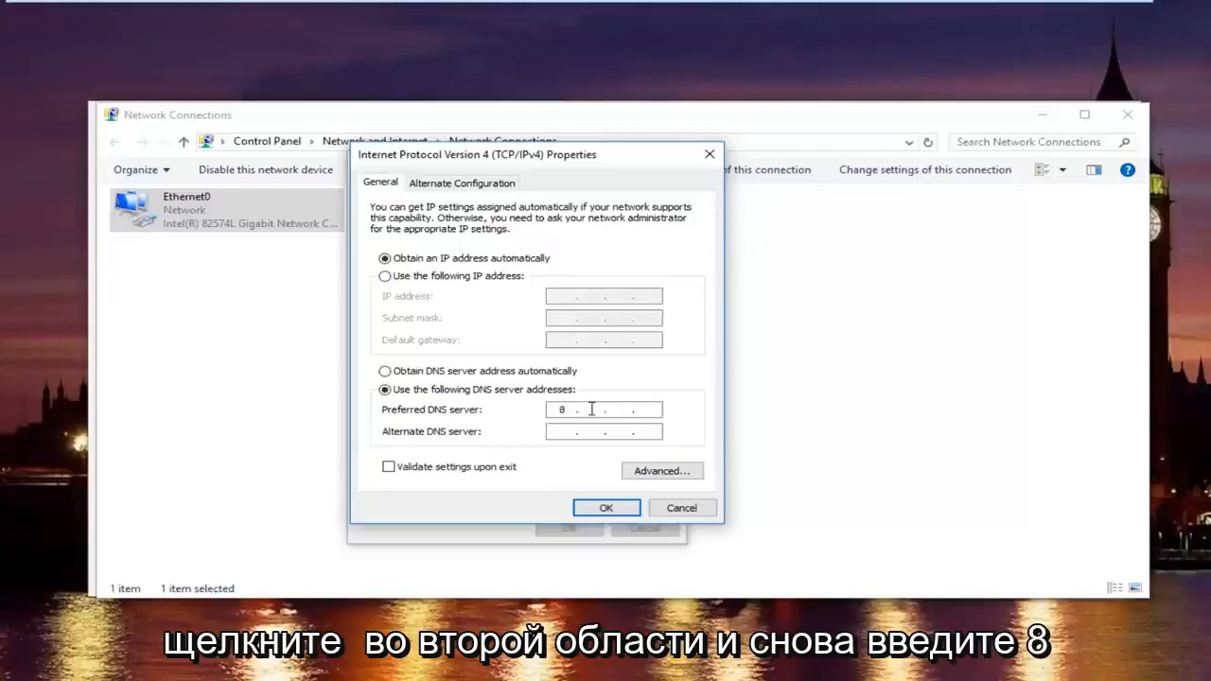
pyautogui.write('8')
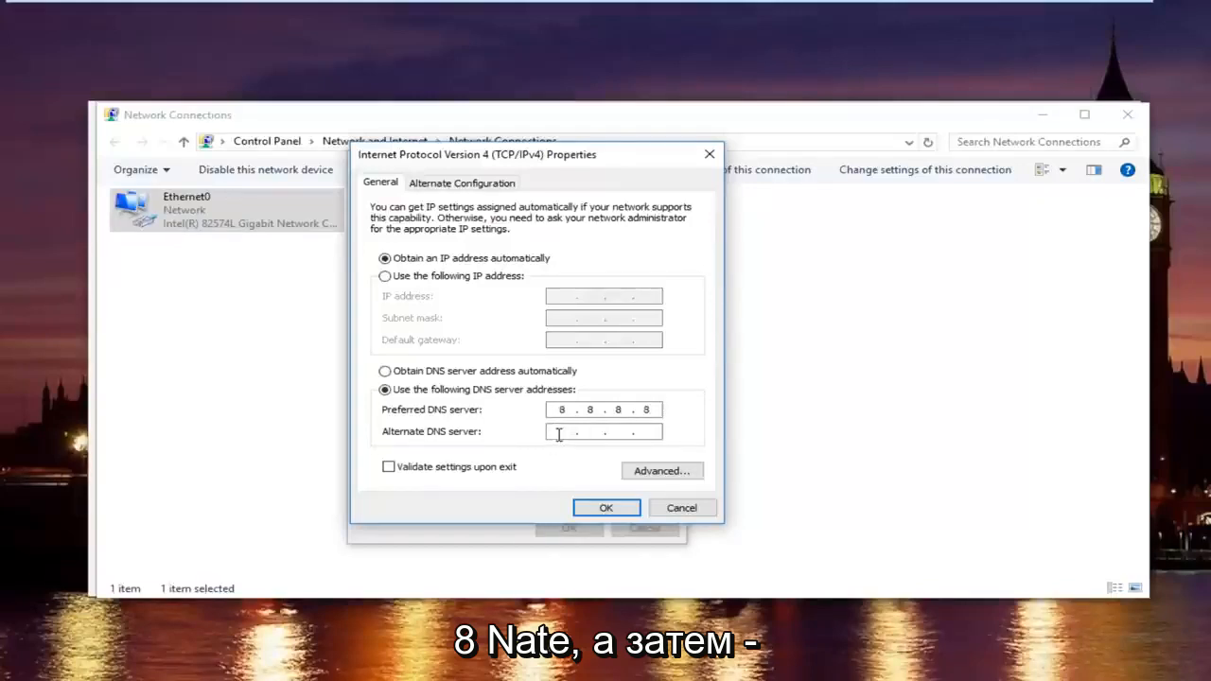
pyautogui.write('8.8.4.4')
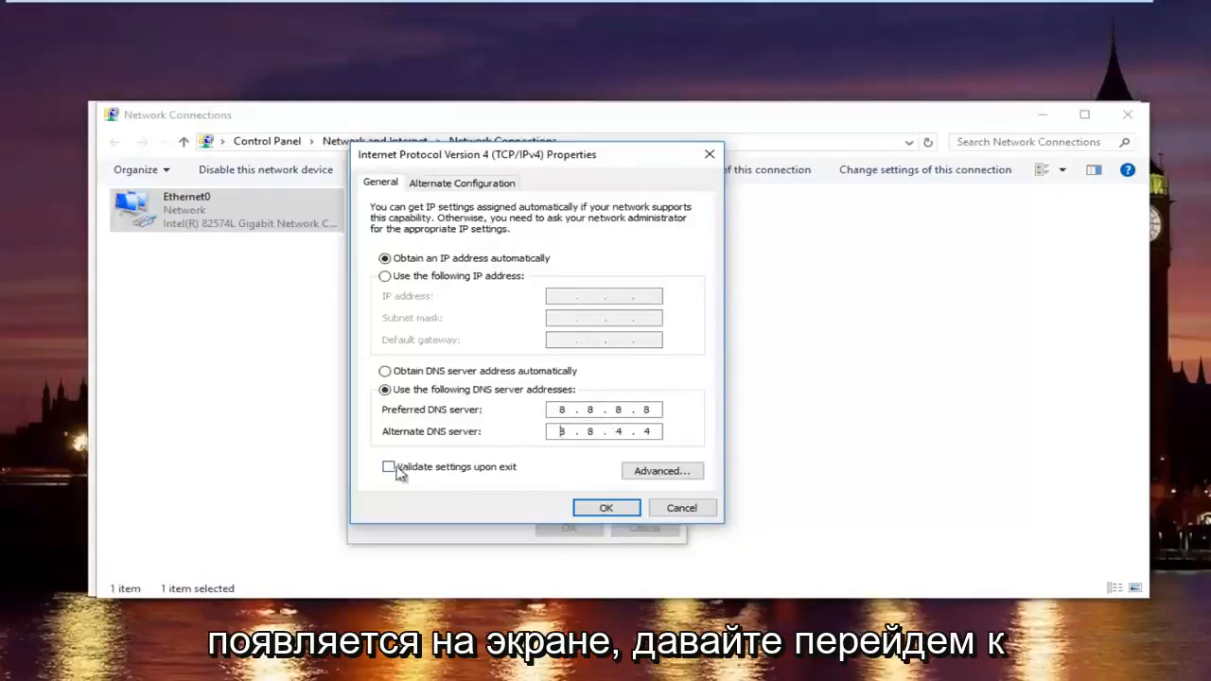
pyautogui.click(388, 465)
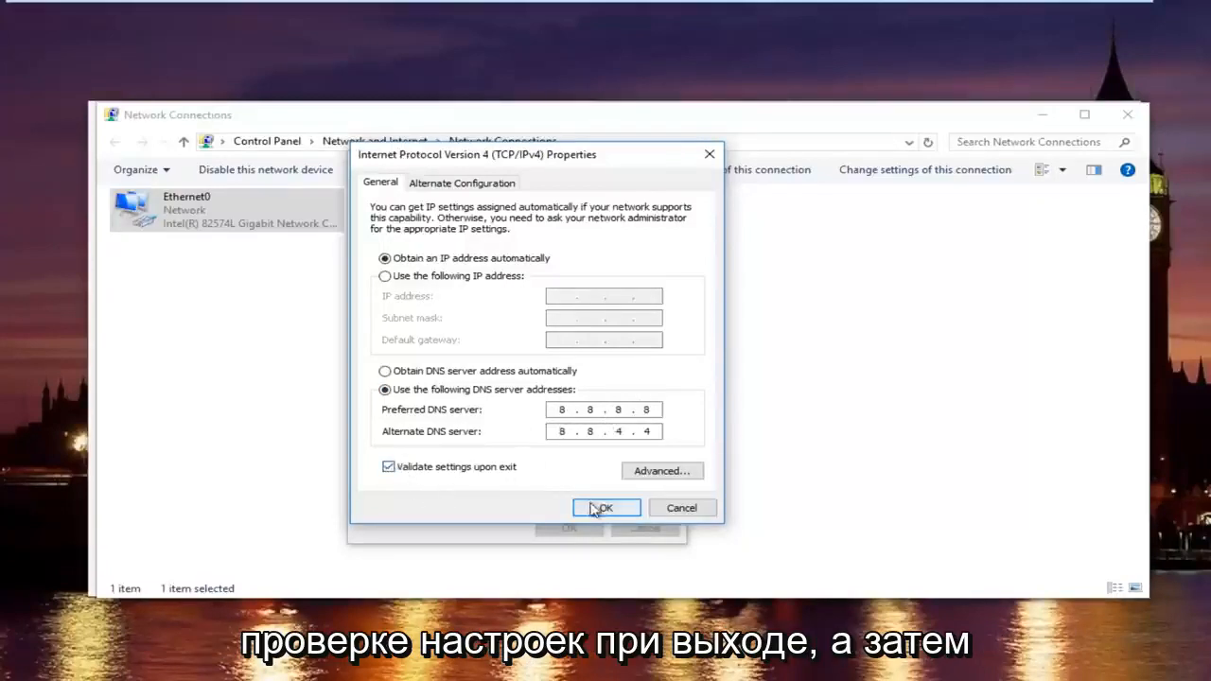
pyautogui.click(605, 507)
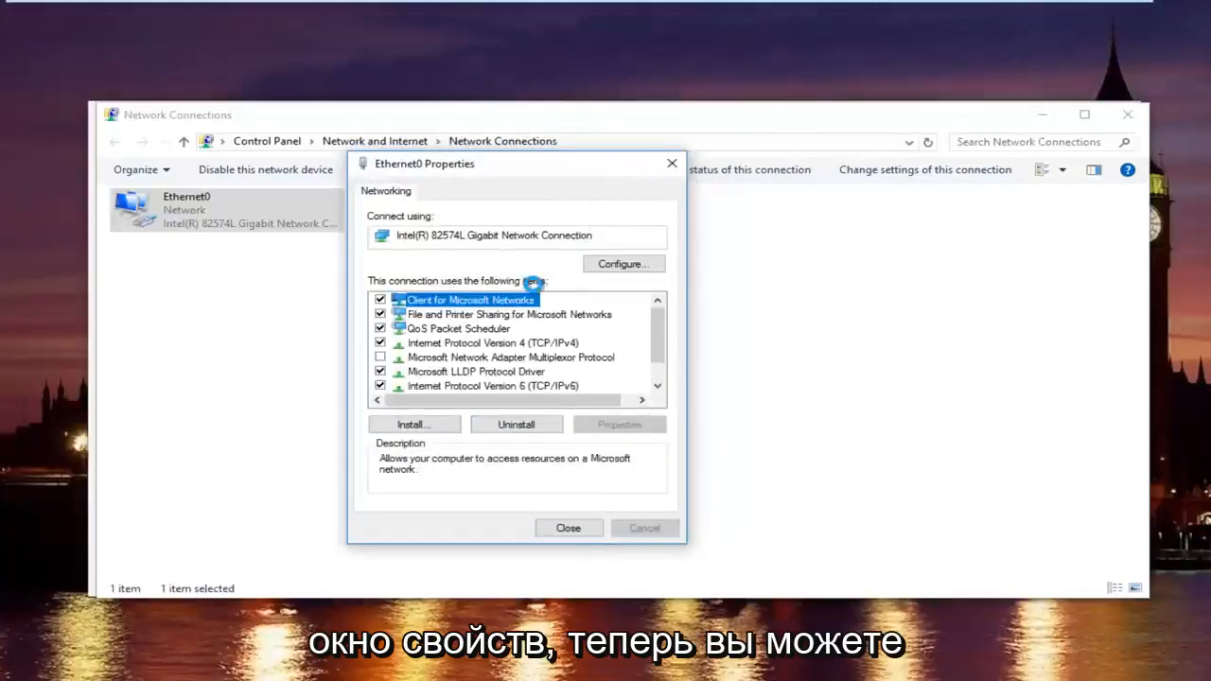
# Close Ethernet0 Properties and diagnose the connection, which finds no problem
pyautogui.click(568, 527)
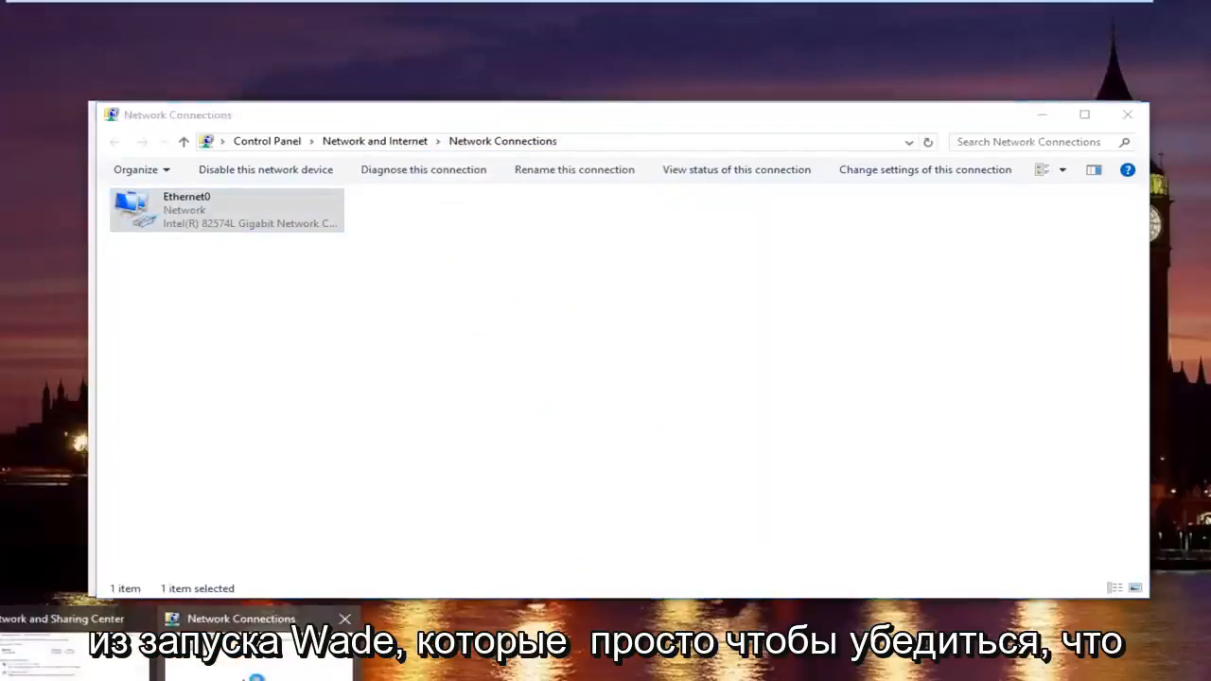
pyautogui.click(424, 170)
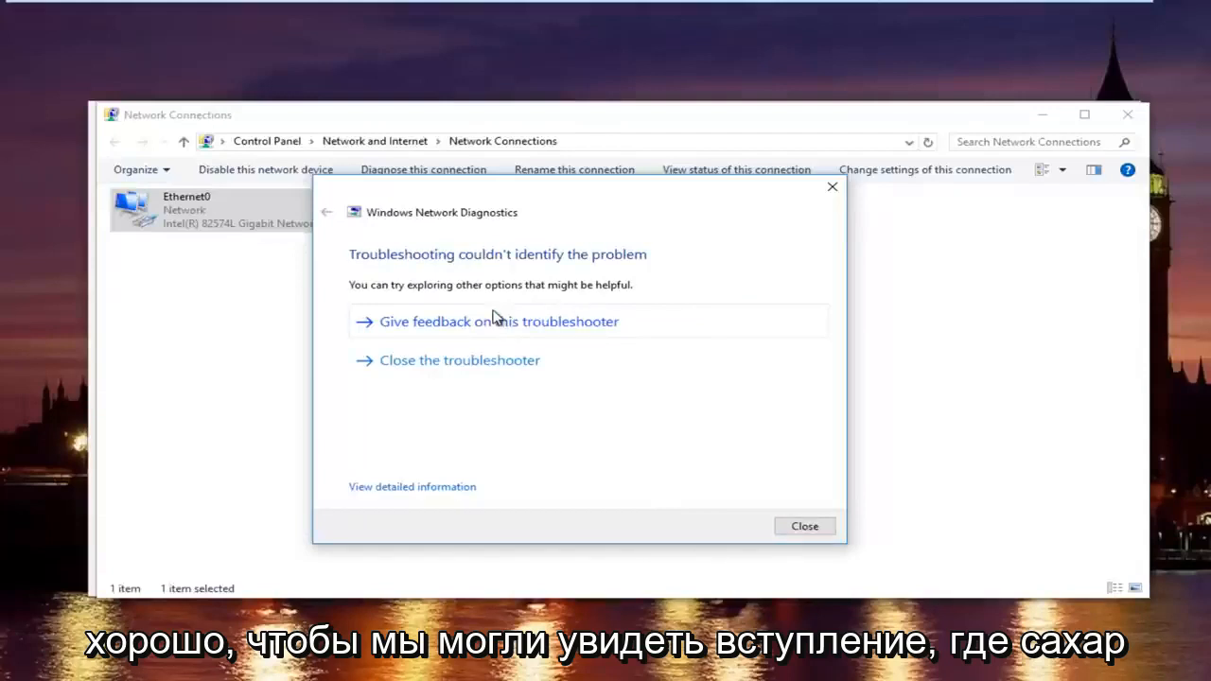
pyautogui.moveTo(413, 374)
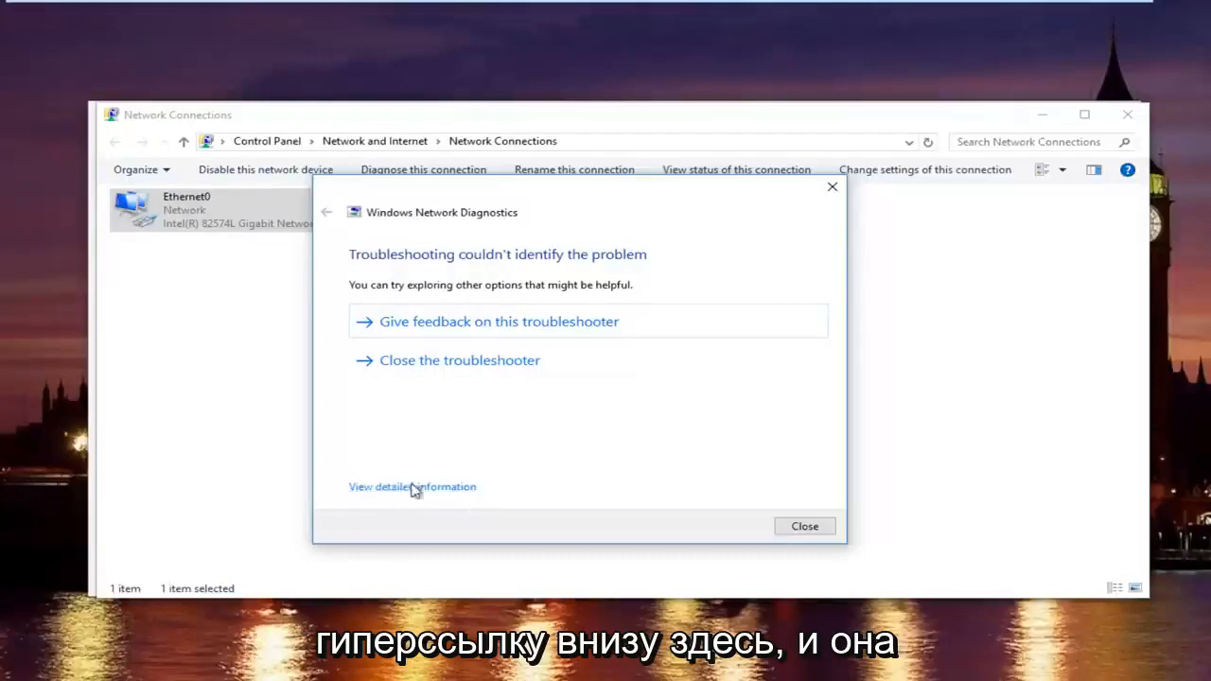
# Review the expanded Detection details, then finish the report so Network Diagnostics closes
pyautogui.click(413, 487)
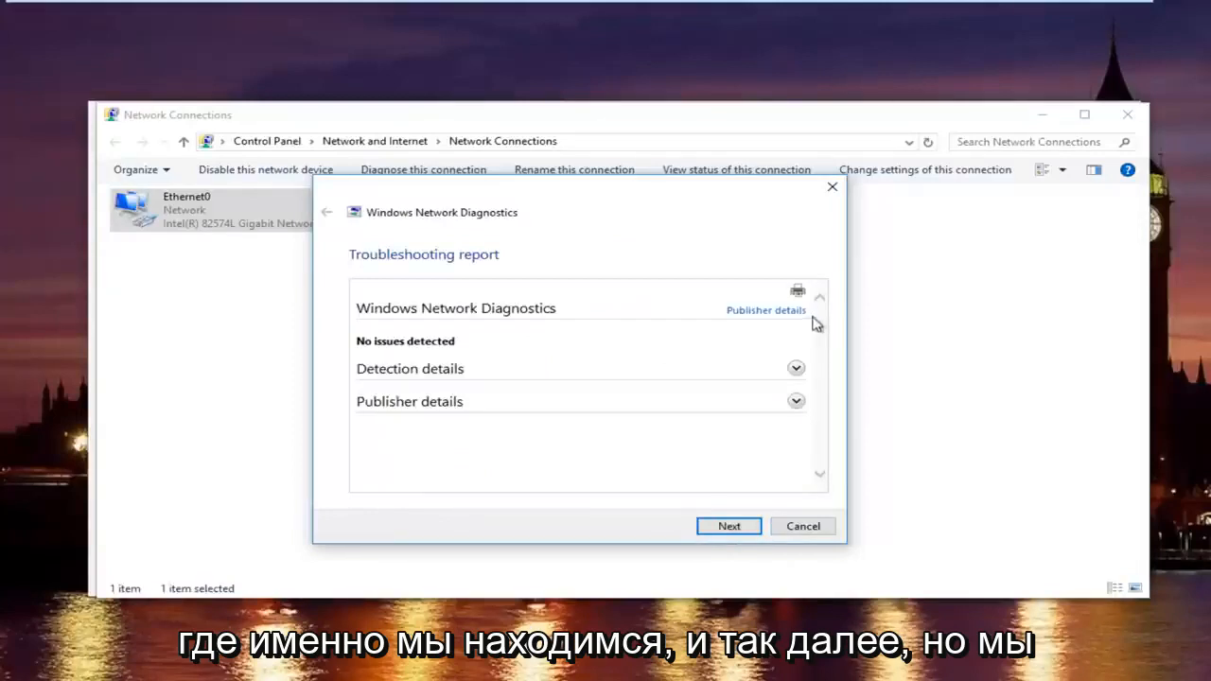
pyautogui.moveTo(749, 443)
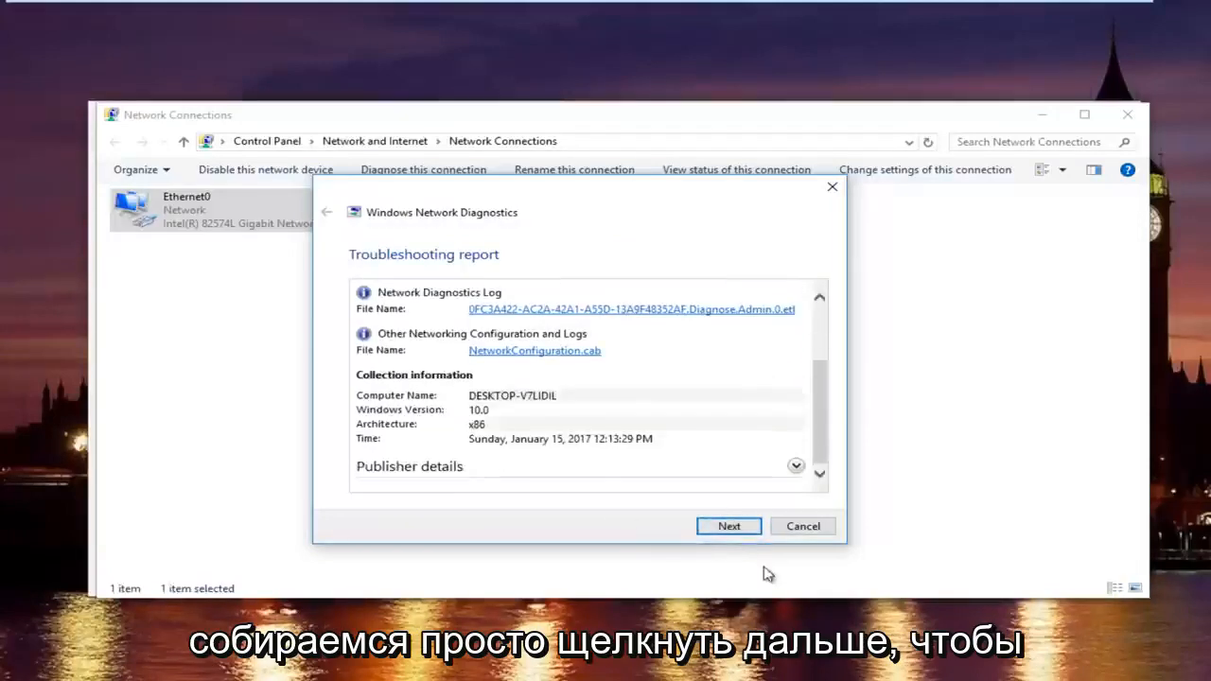
pyautogui.click(802, 525)
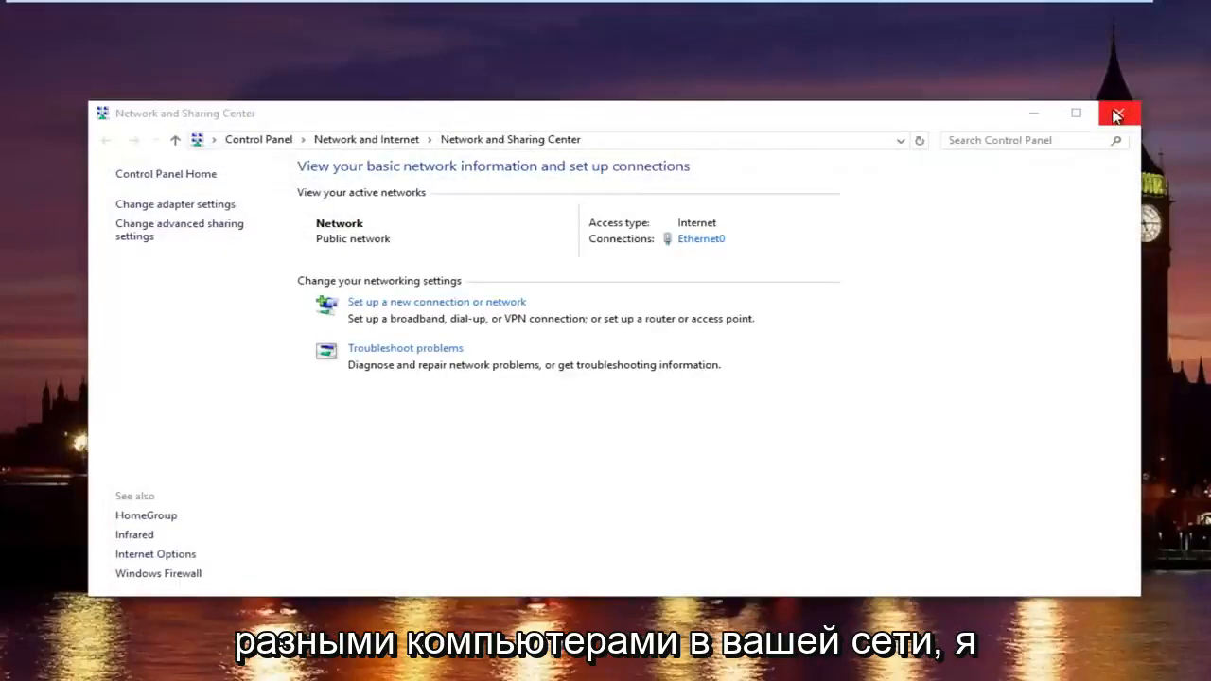
pyautogui.moveTo(1097, 121)
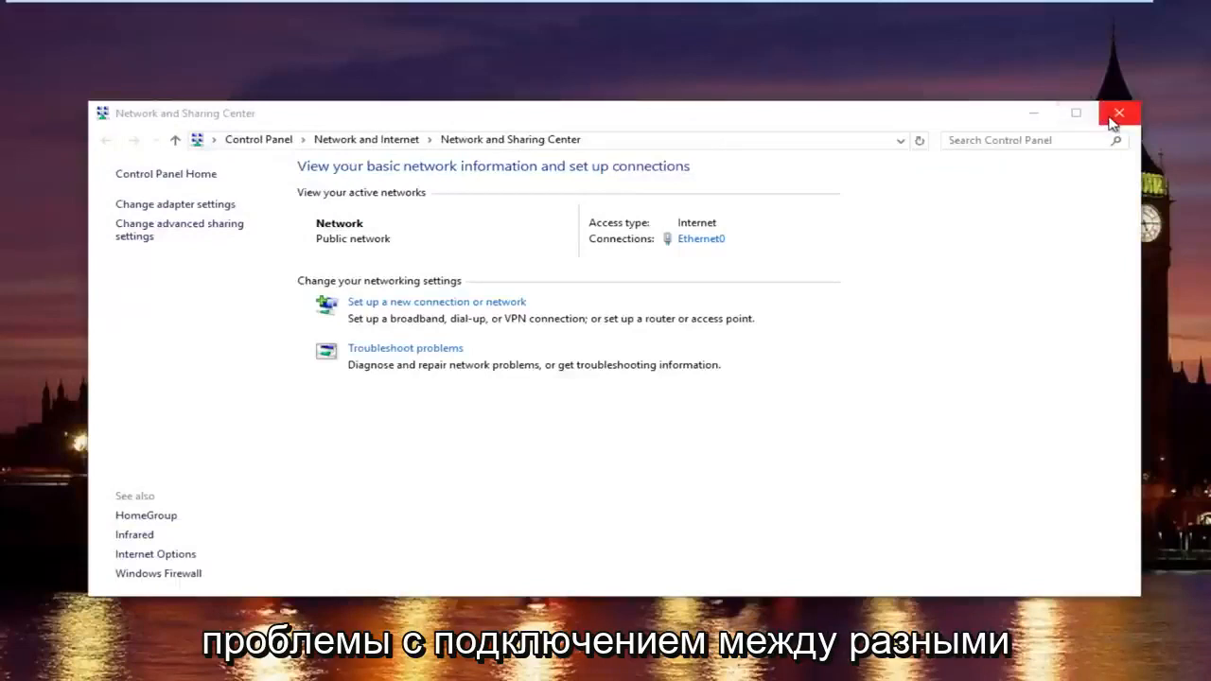
pyautogui.moveTo(1120, 114)
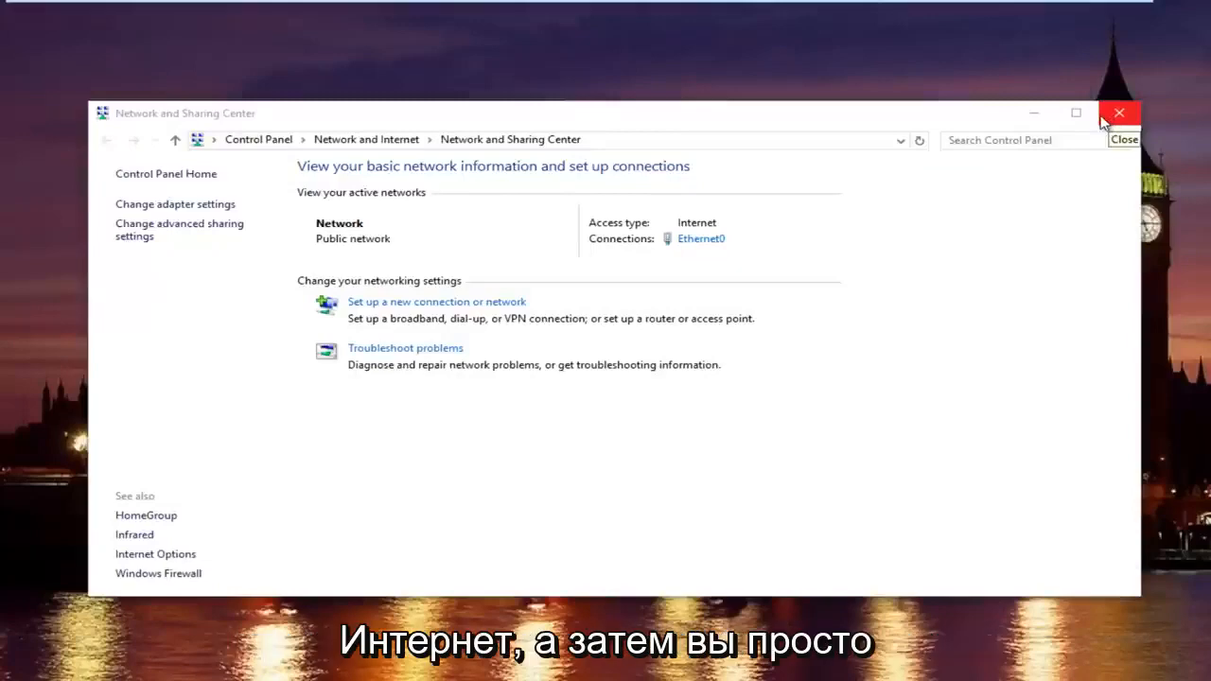
# Close Network and Sharing Center and launch Device Manager from the Start menu
pyautogui.click(1120, 114)
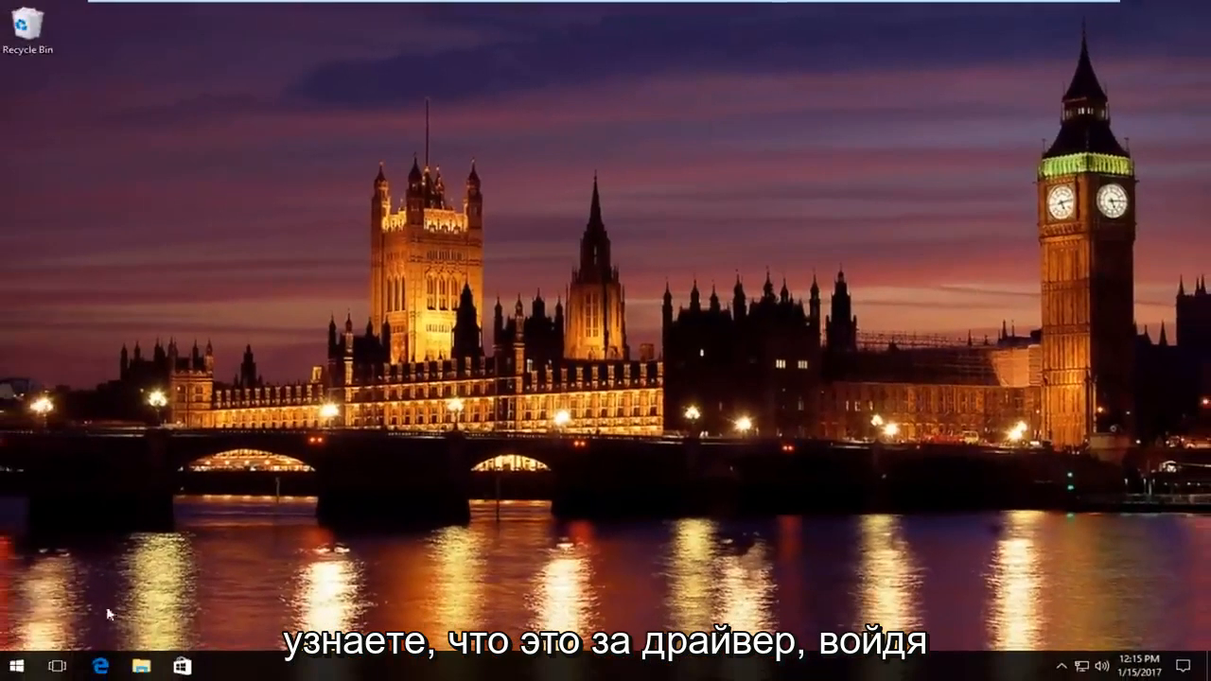
pyautogui.click(13, 665)
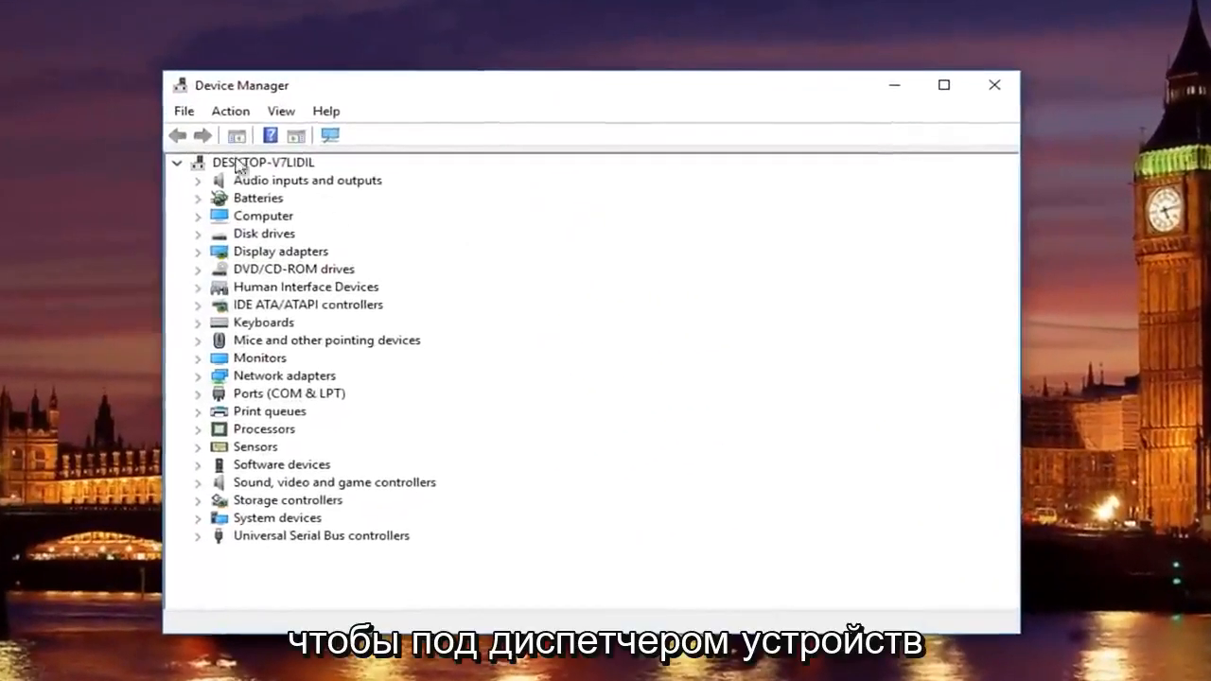
pyautogui.moveTo(217, 106)
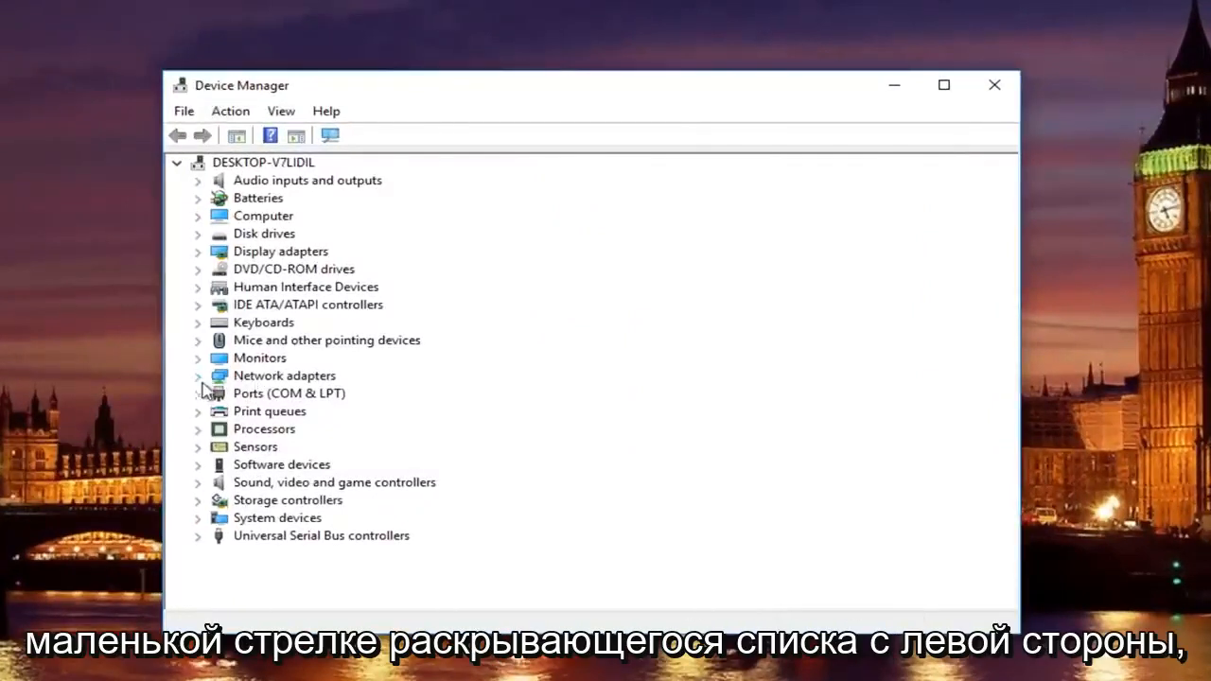
# Expand Network adapters and bring up the Intel 82574L adapter's context menu
pyautogui.click(196, 374)
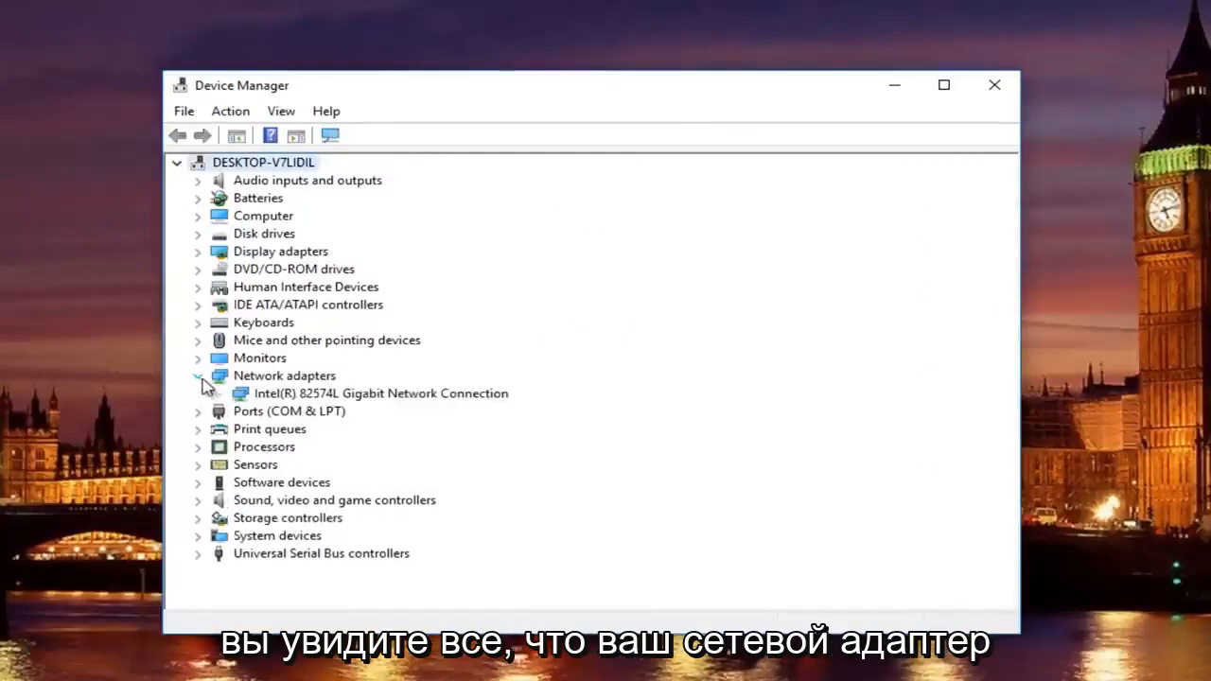
pyautogui.click(378, 392)
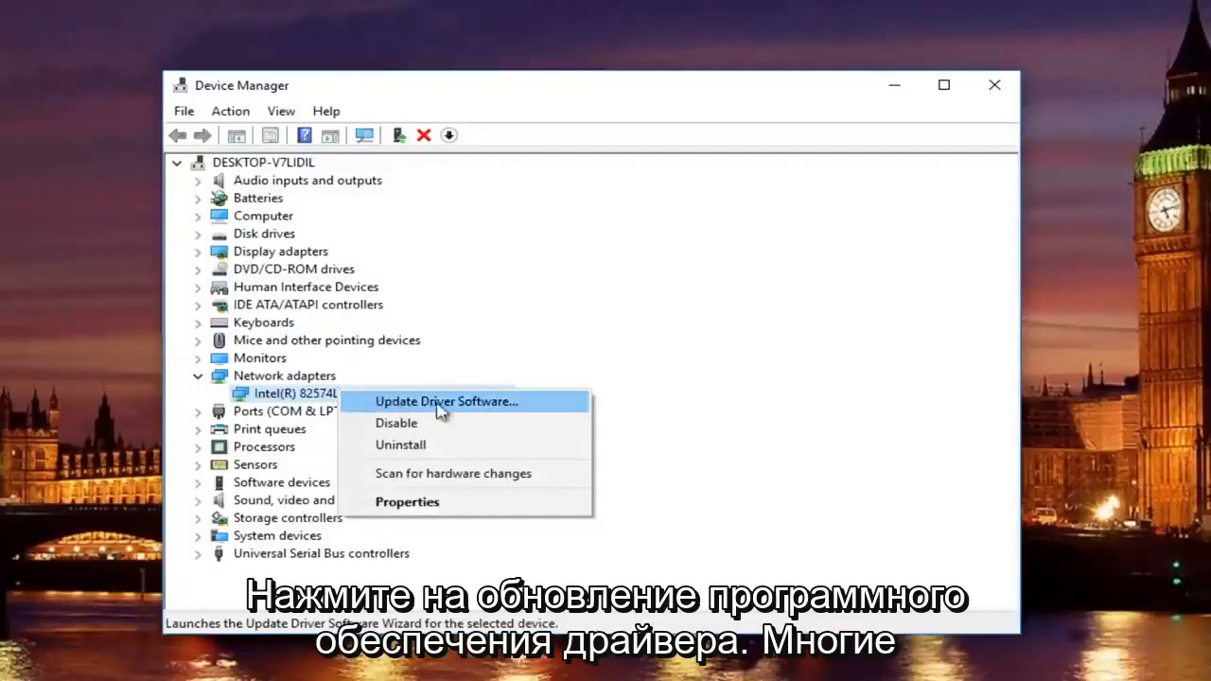
pyautogui.click(447, 401)
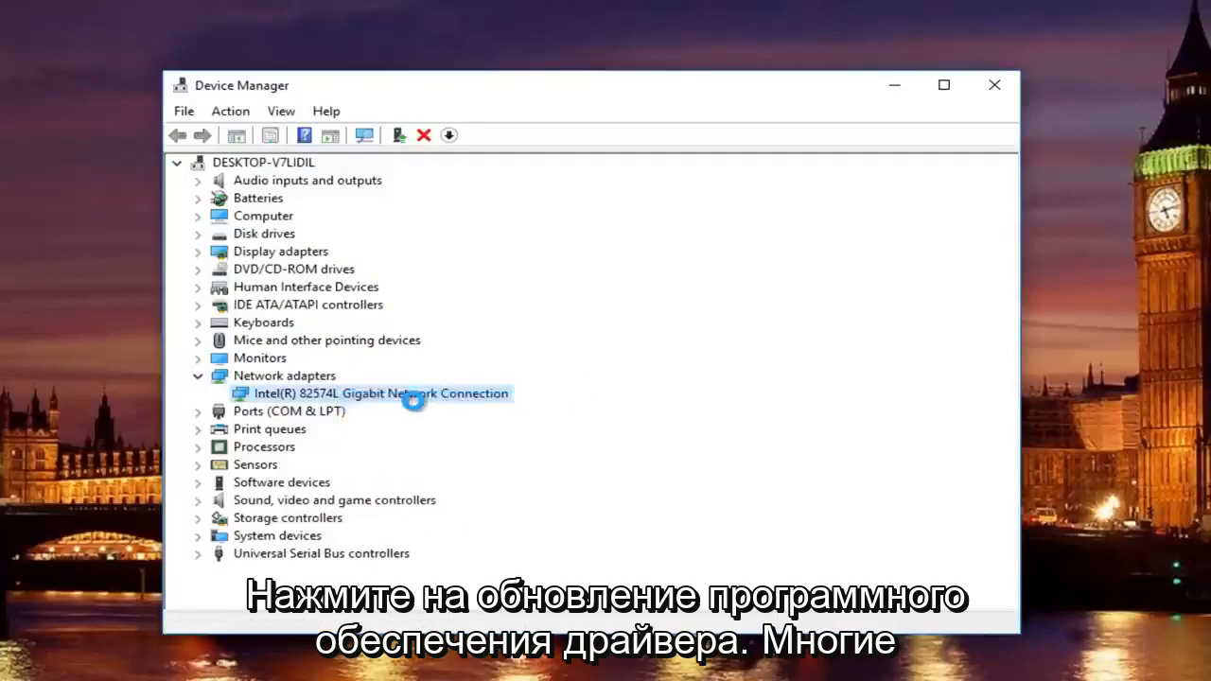
pyautogui.click(363, 134)
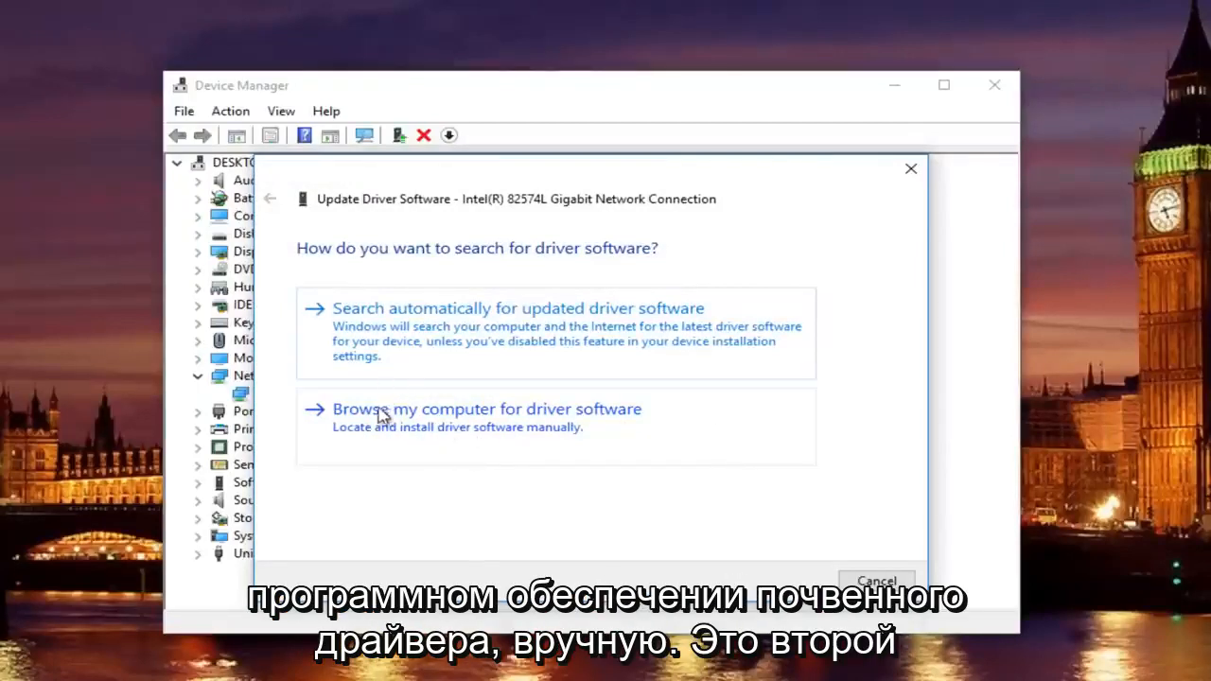
pyautogui.click(486, 409)
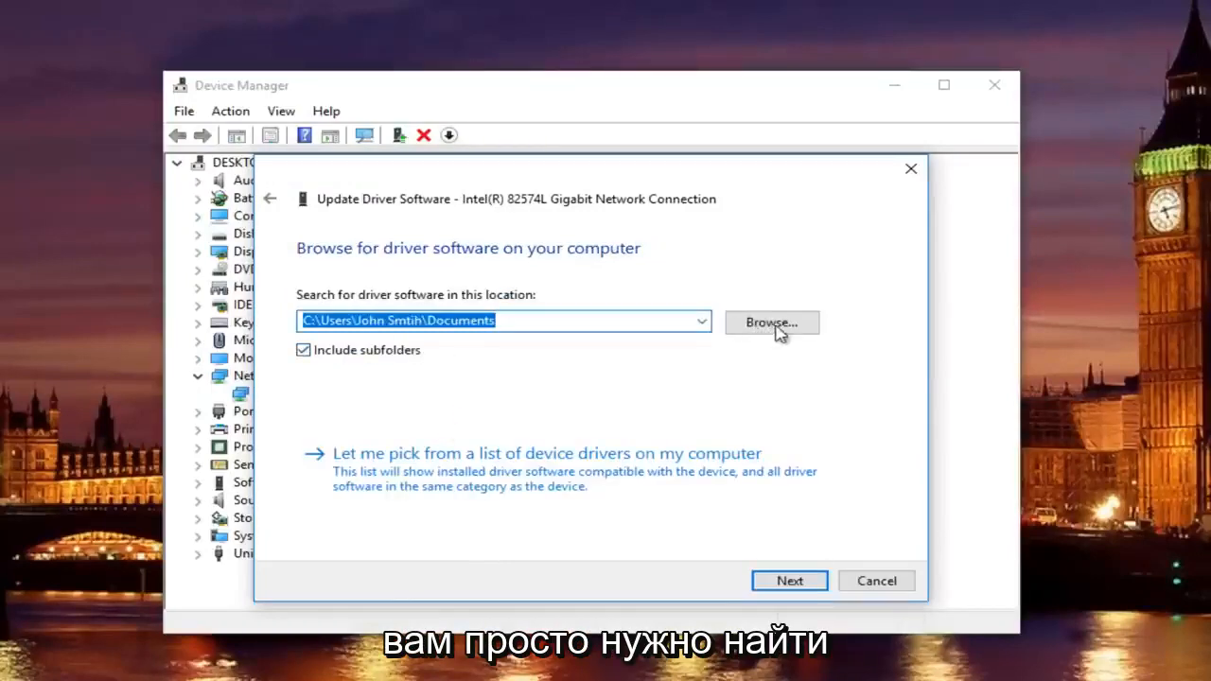
pyautogui.click(772, 322)
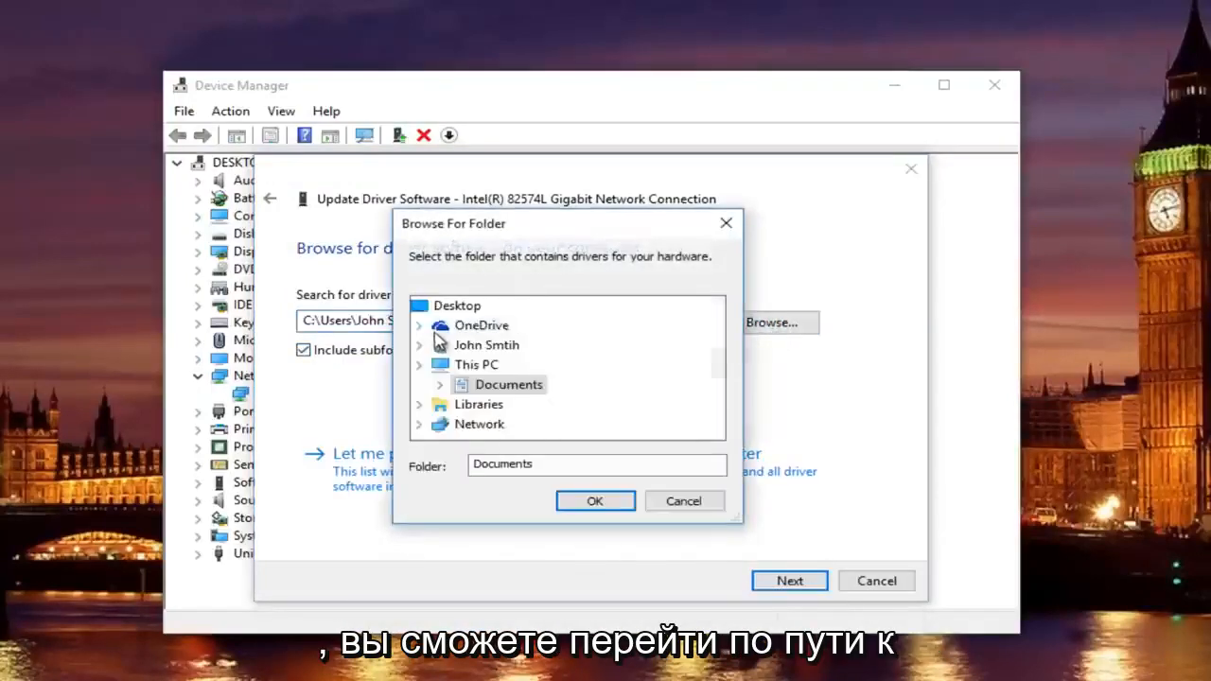
pyautogui.click(439, 364)
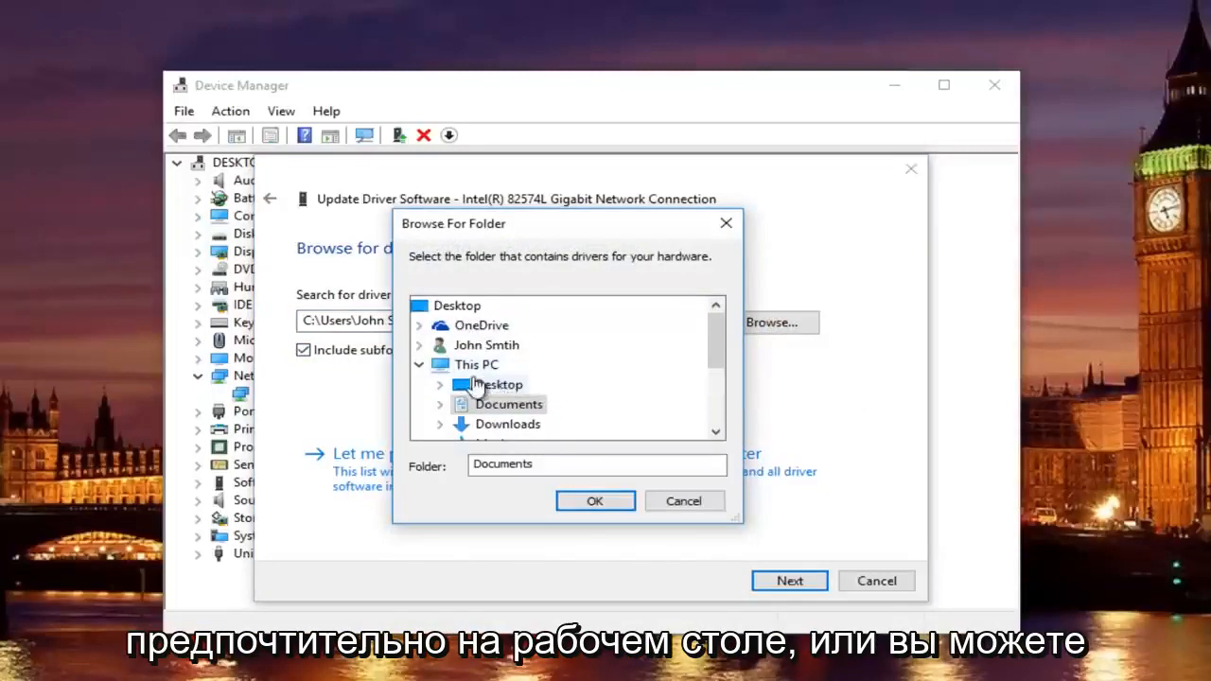
pyautogui.moveTo(766, 358)
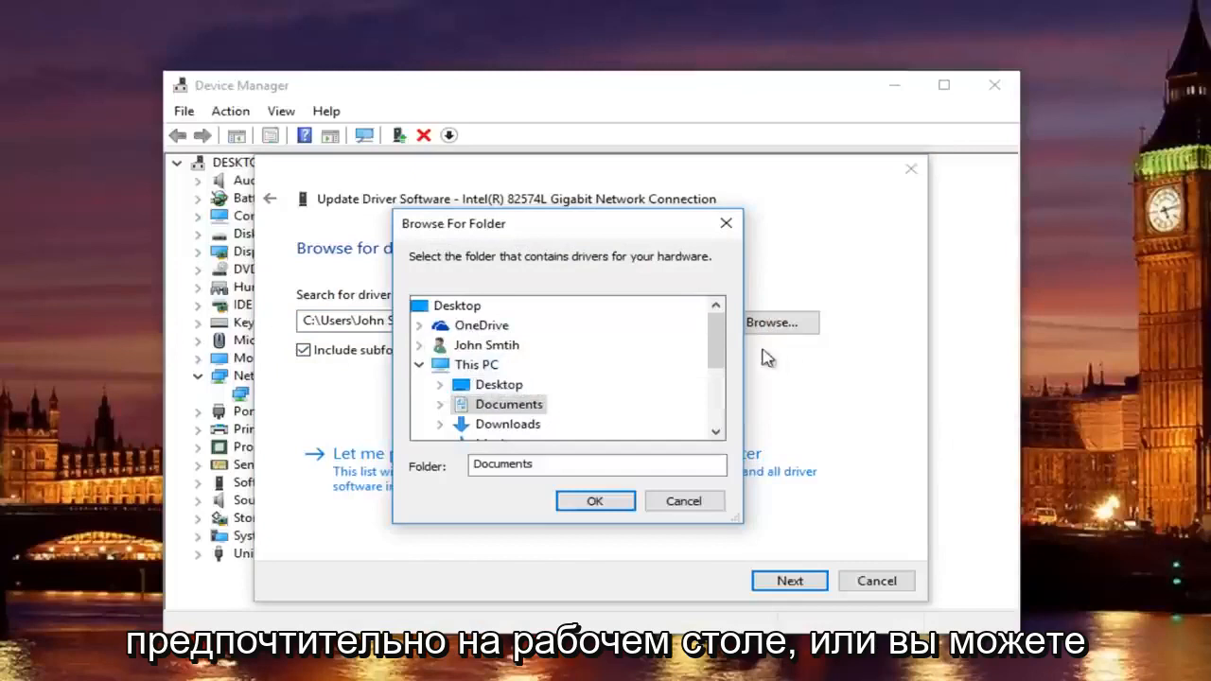
pyautogui.scroll(-3)
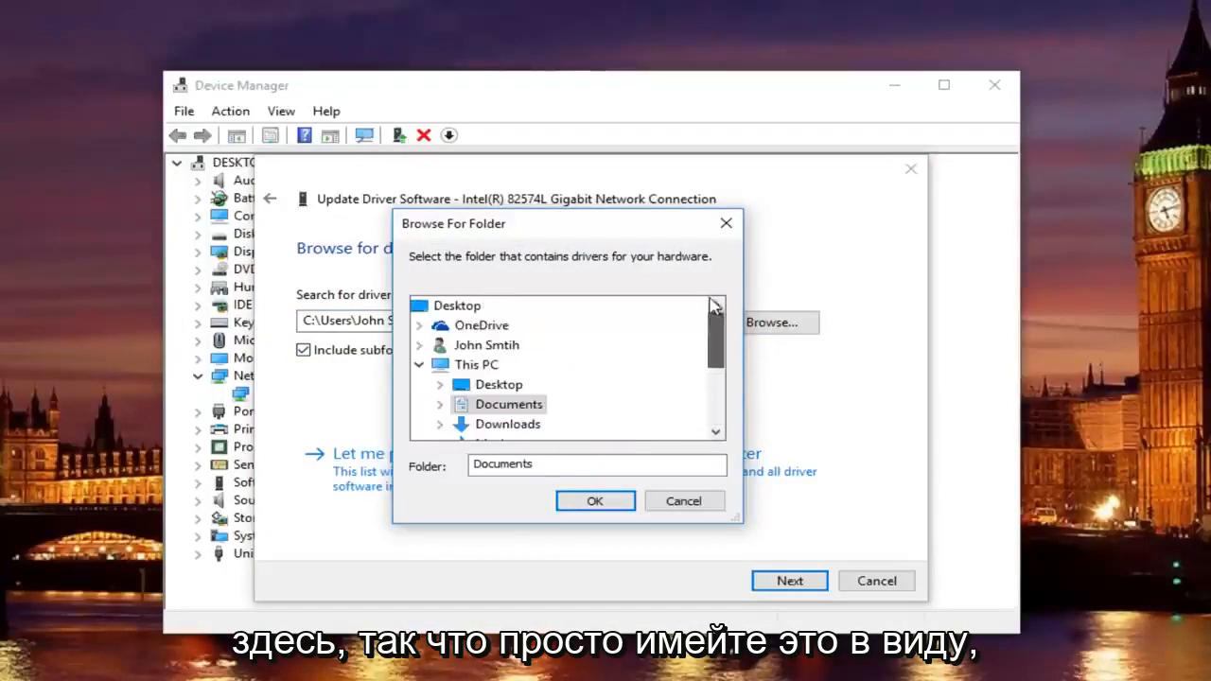
pyautogui.moveTo(726, 223)
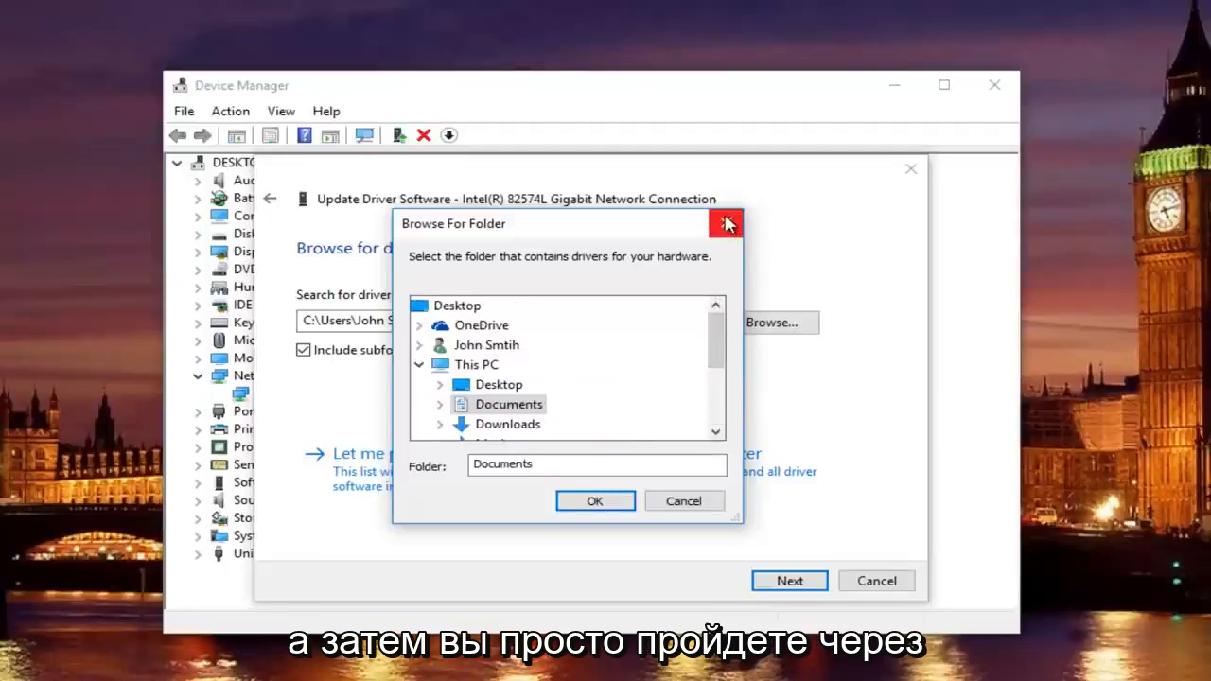
pyautogui.moveTo(726, 223)
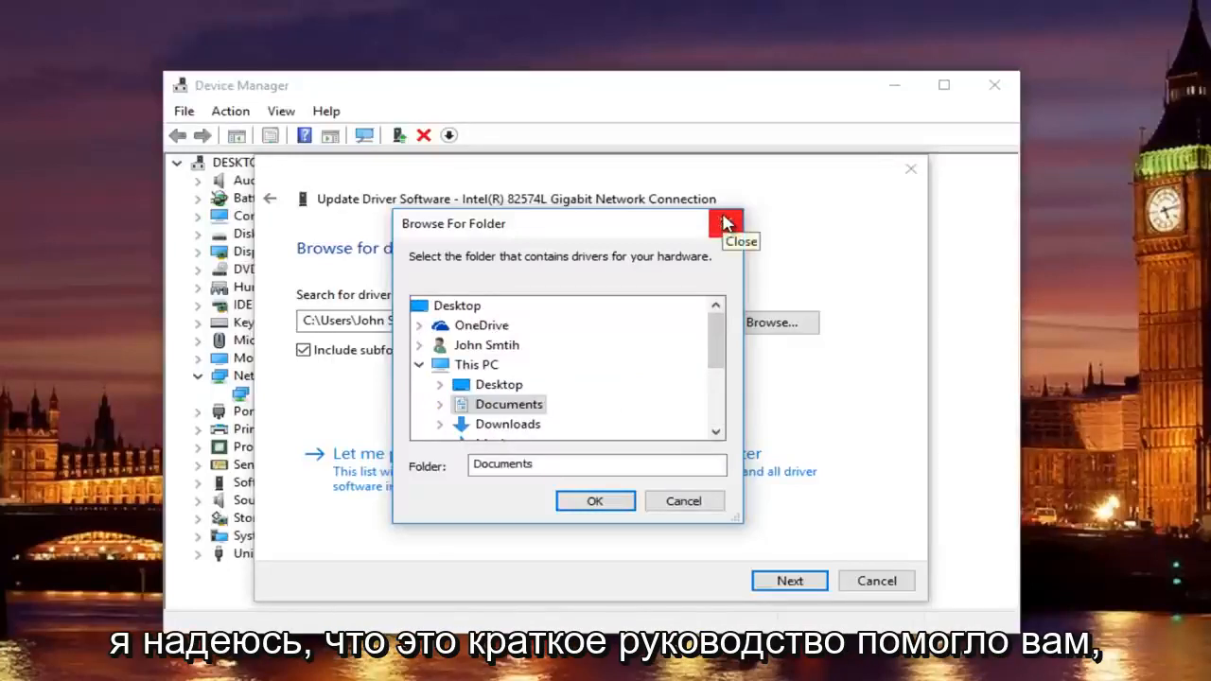
pyautogui.click(594, 499)
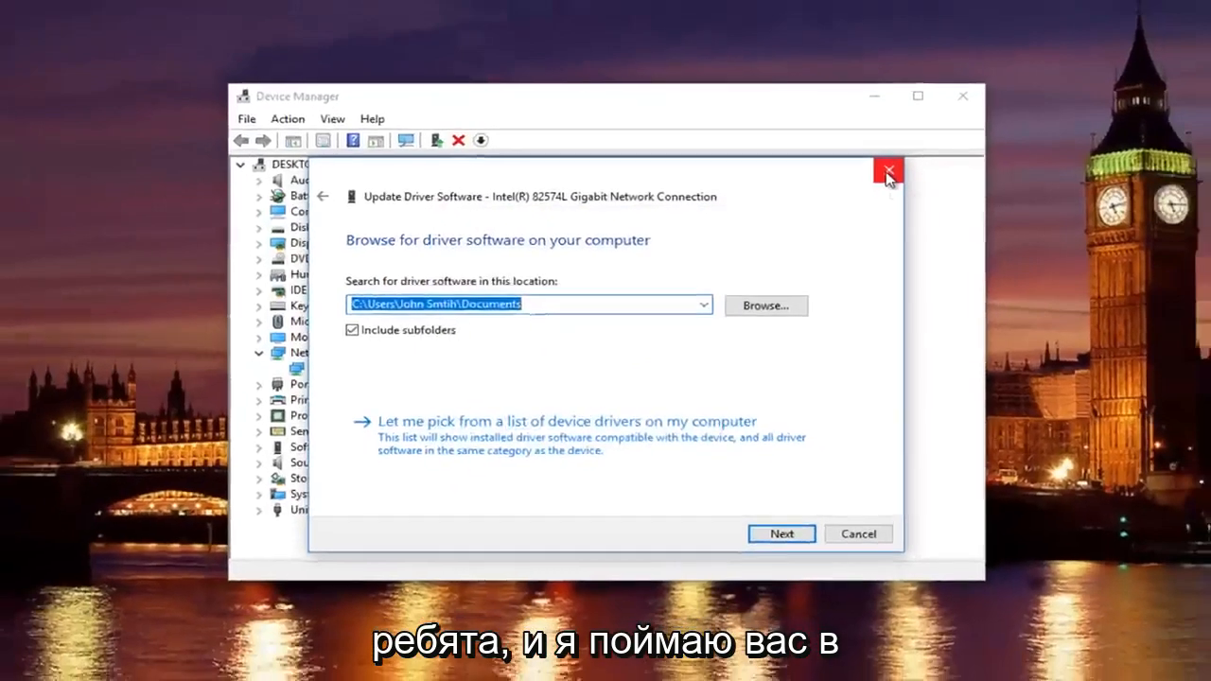
pyautogui.click(887, 172)
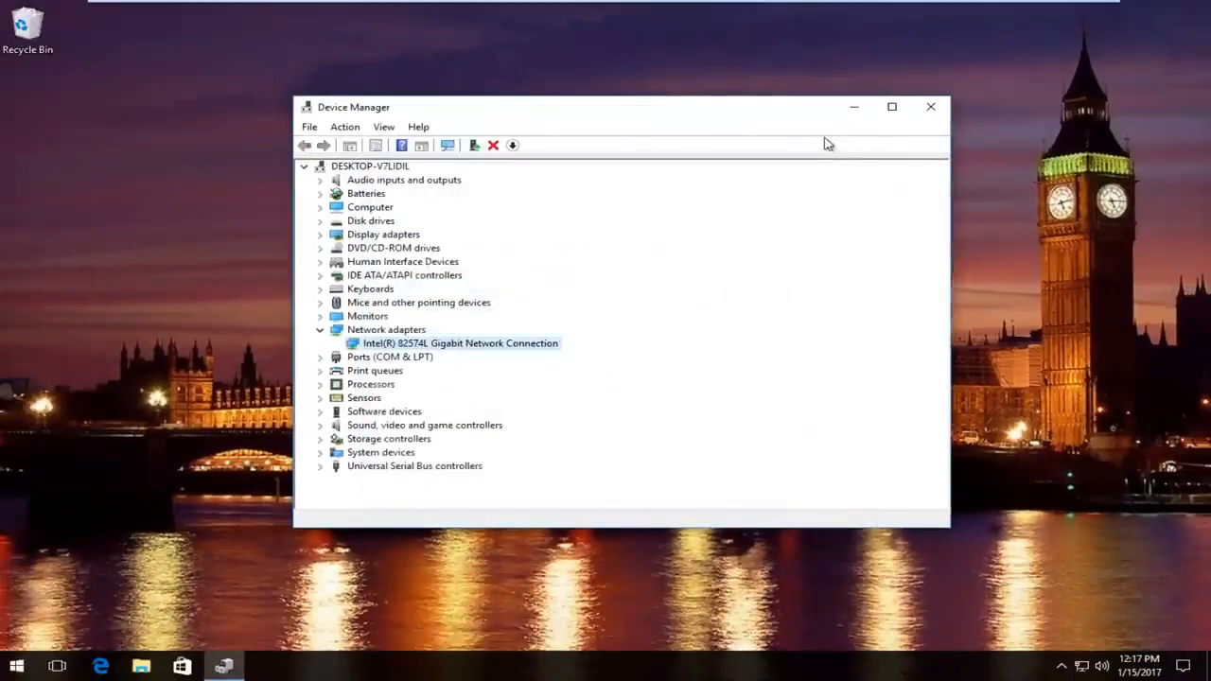